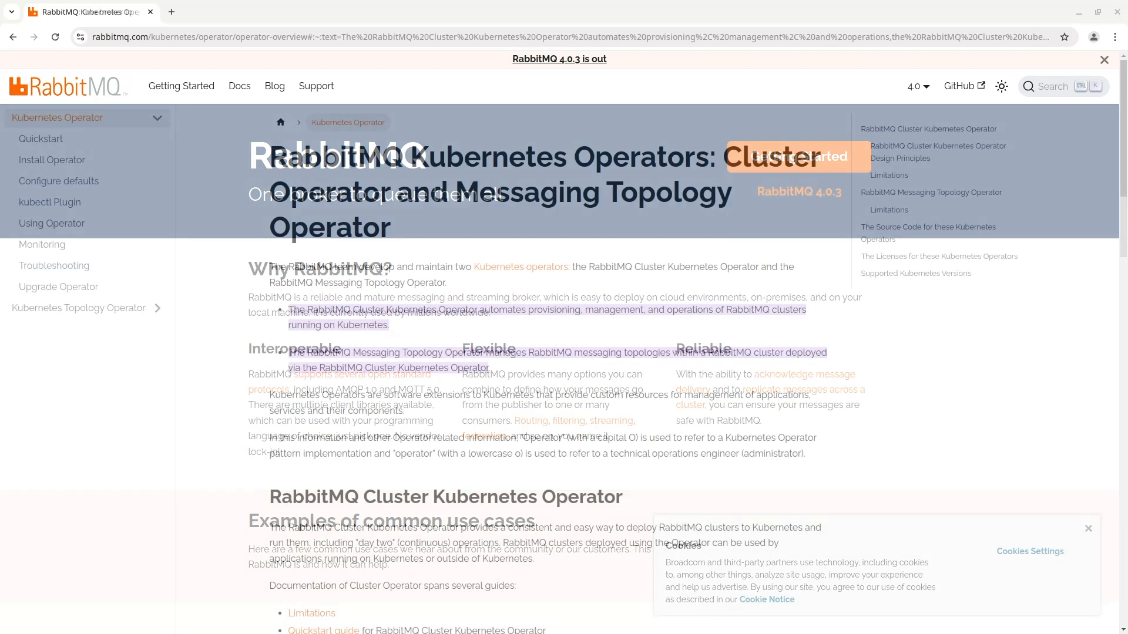
Confirm with kubectl get node that the three cluster nodes are Ready.
{"action": "left_click", "coordinate": [1087, 530]}
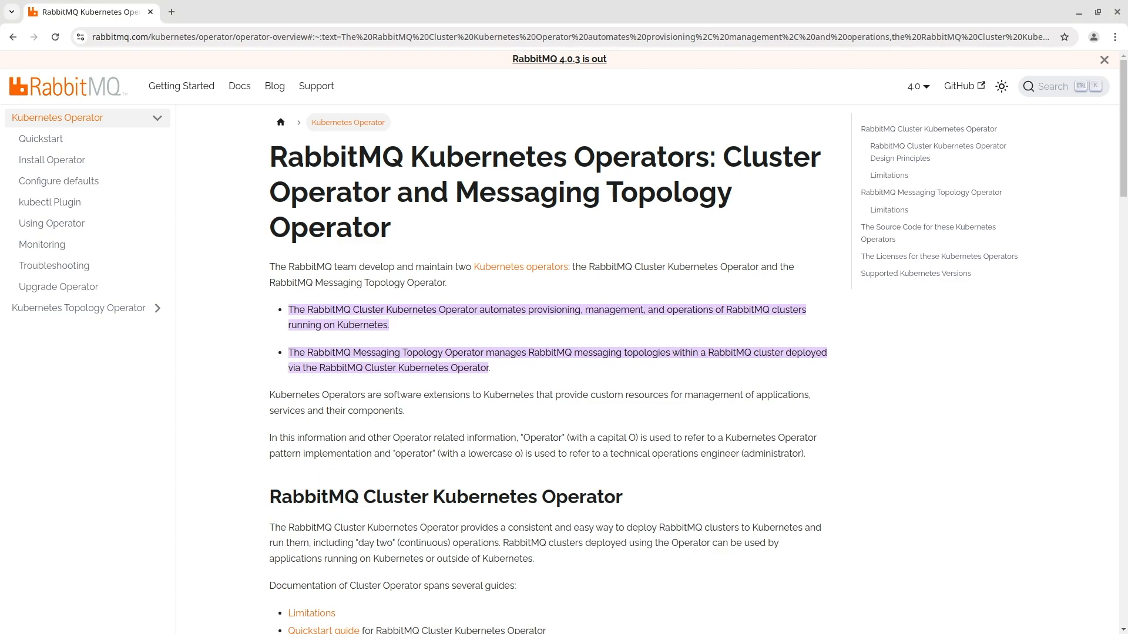
{"action": "scroll", "scroll_direction": "down", "scroll_amount": 3}
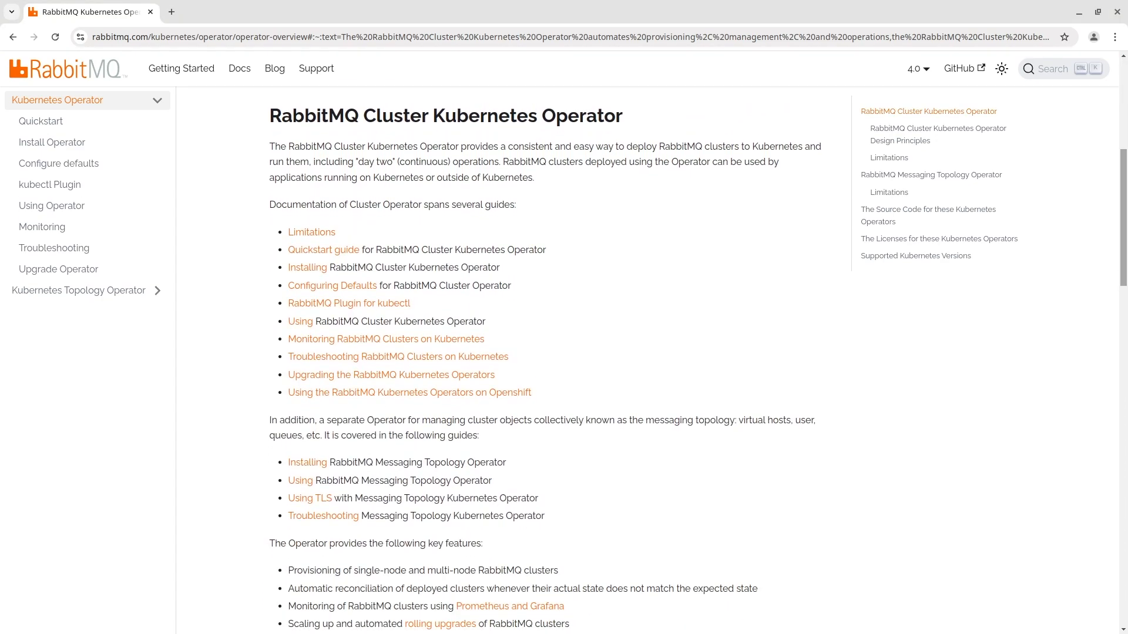
{"action": "scroll", "scroll_direction": "down", "scroll_amount": 3}
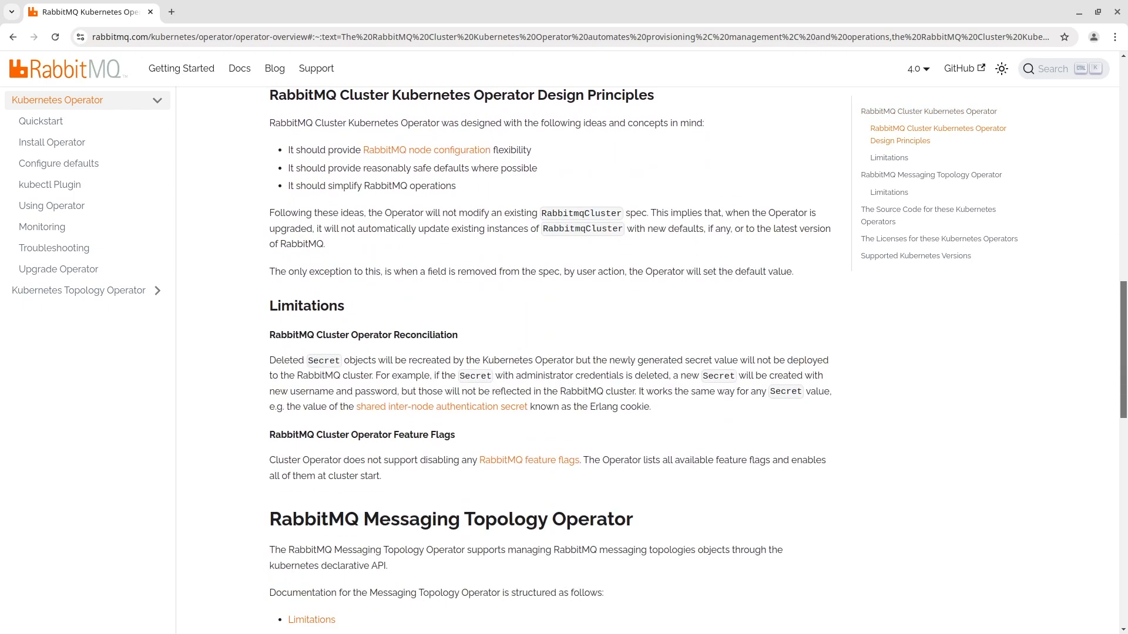
{"action": "scroll", "scroll_direction": "down", "scroll_amount": 3}
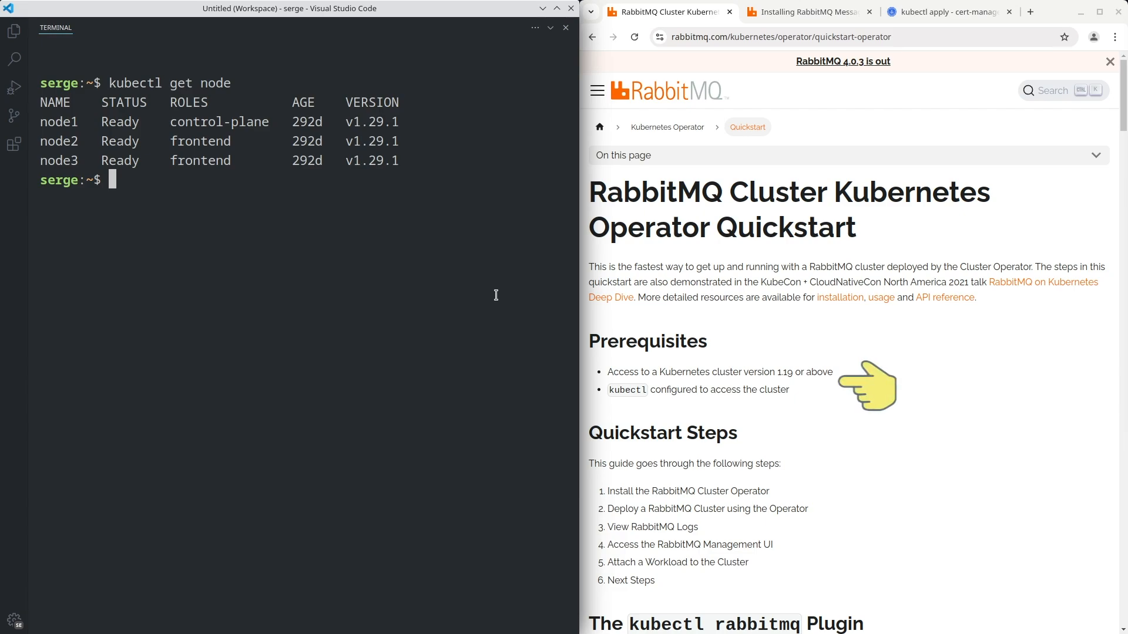
{"action": "scroll", "scroll_direction": "down", "scroll_amount": 3}
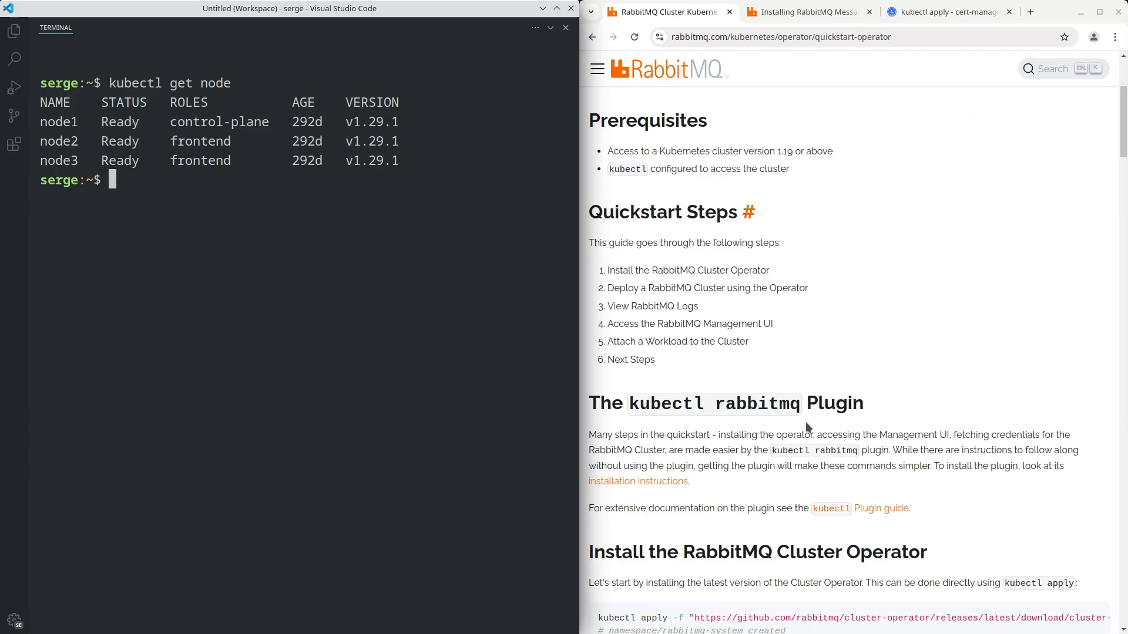
{"action": "scroll", "scroll_direction": "down", "scroll_amount": 3}
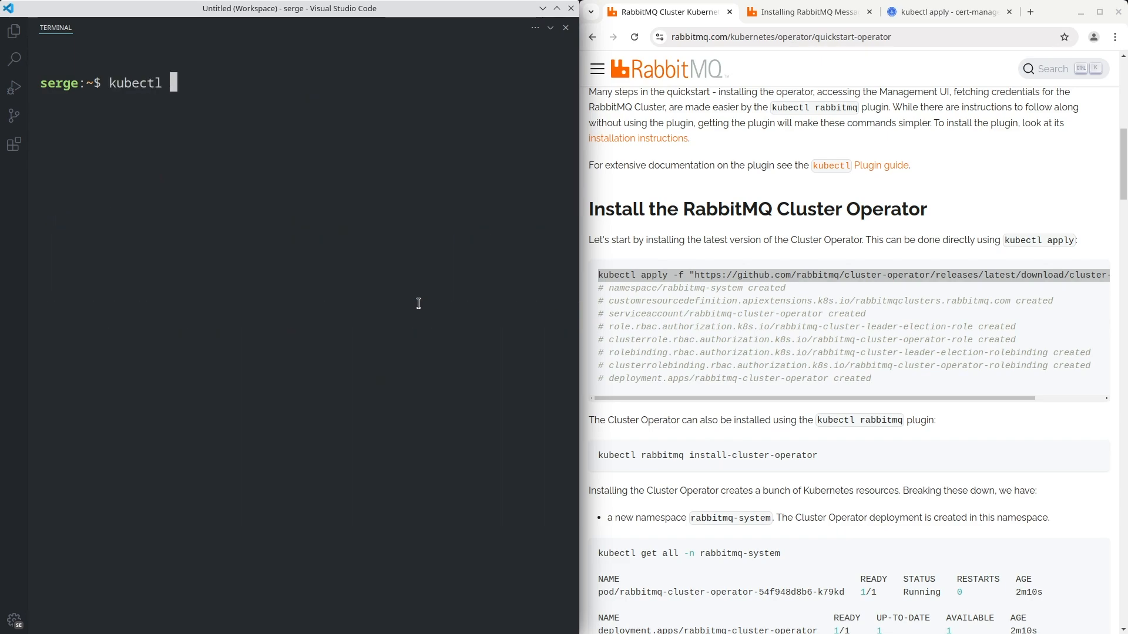
Watch pods in the rabbitmq-system namespace until the cluster operator pod is Running.
{"action": "type", "text": "-n rabbit"}
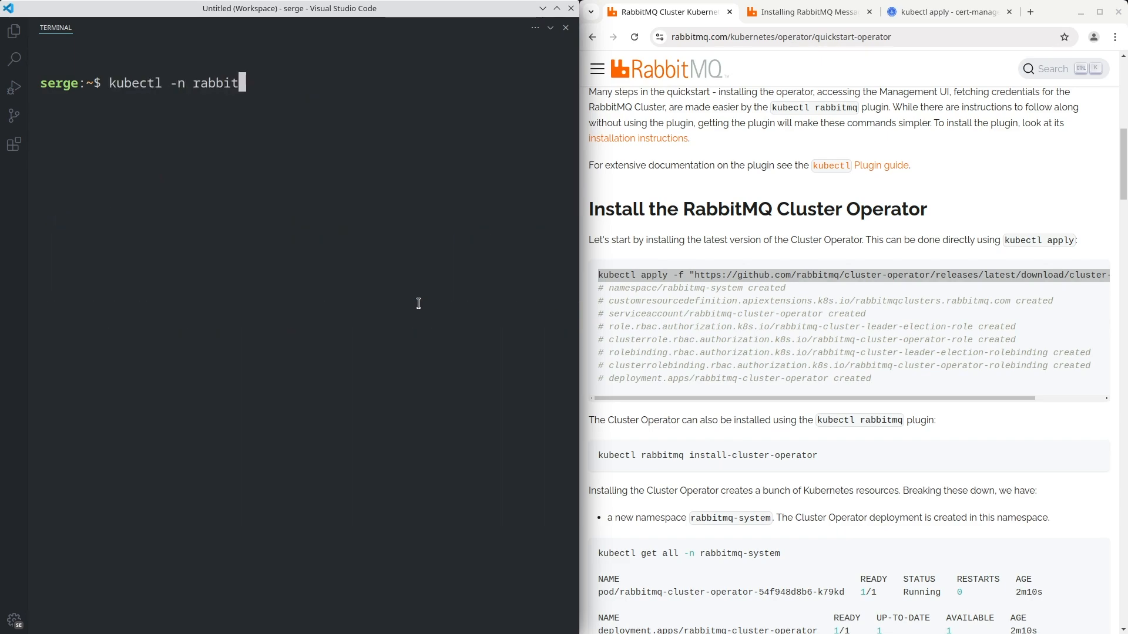
{"action": "type", "text": "mq-system get pod -w"}
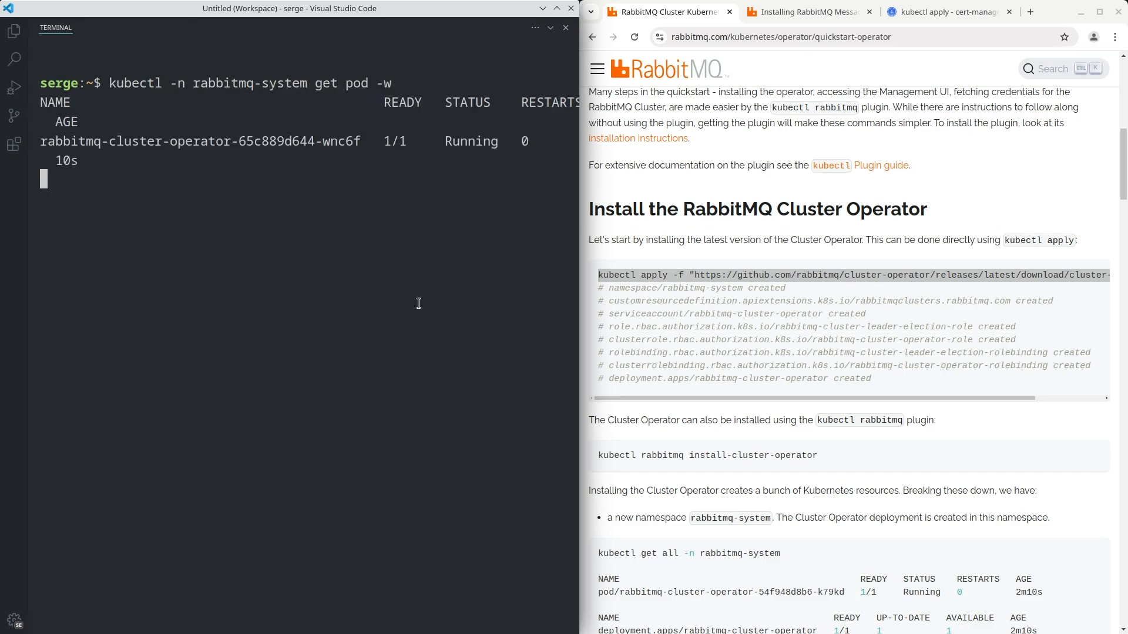
Stop the watch on the rabbitmq-system operator pod list with Ctrl+C.
{"action": "key", "text": "ctrl+c"}
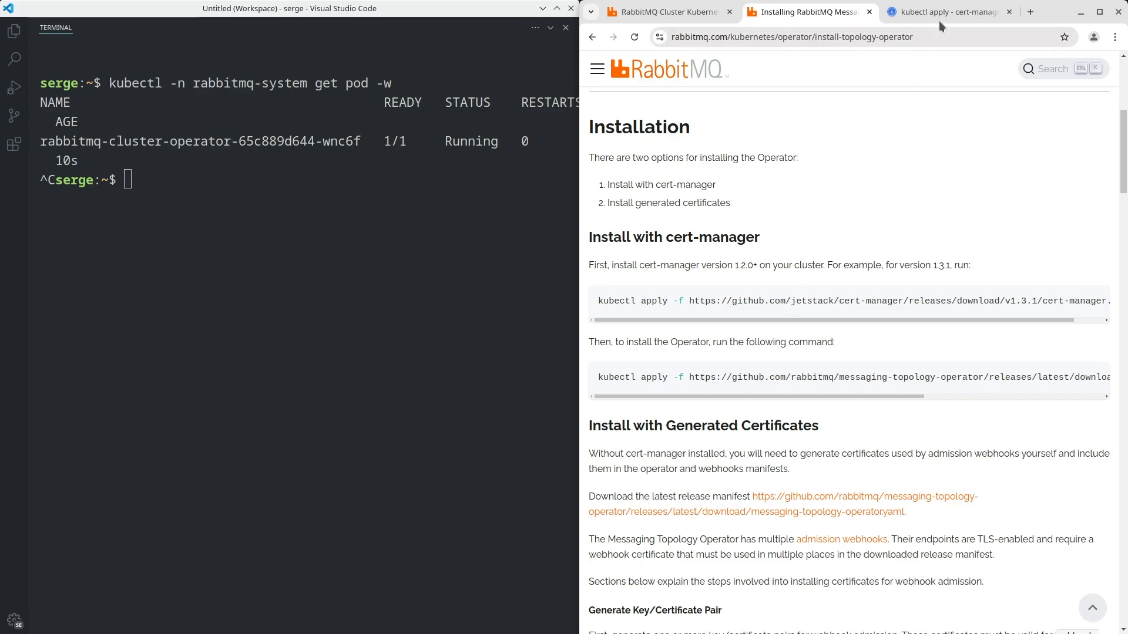
Install cert-manager using the kubectl apply command from its docs.
{"action": "left_click", "coordinate": [949, 12]}
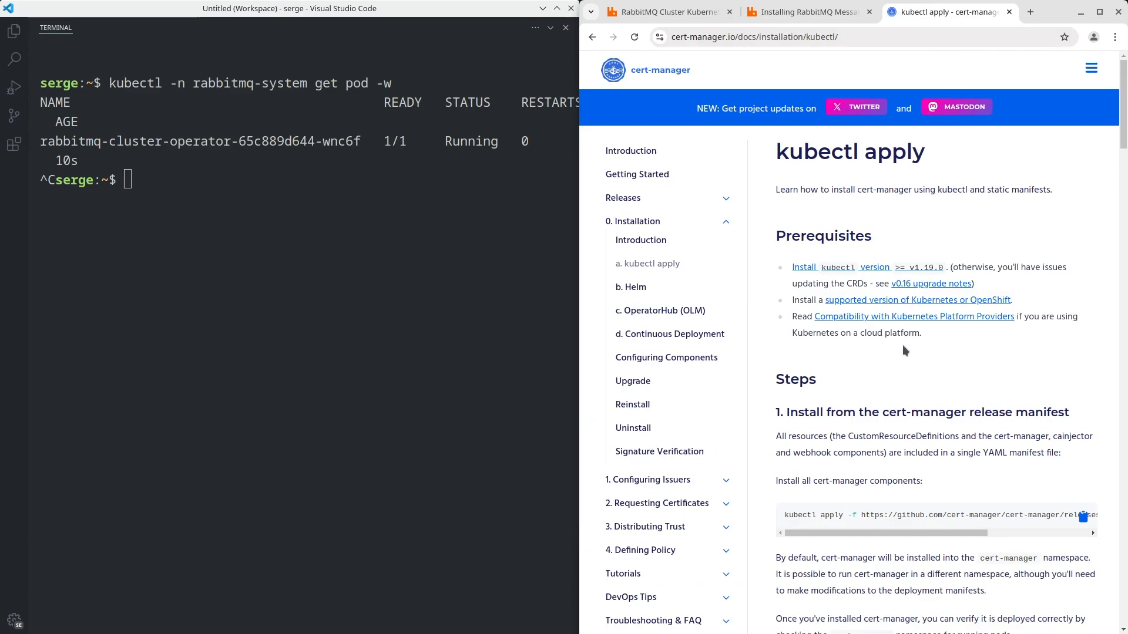
{"action": "scroll", "scroll_direction": "down", "scroll_amount": 3}
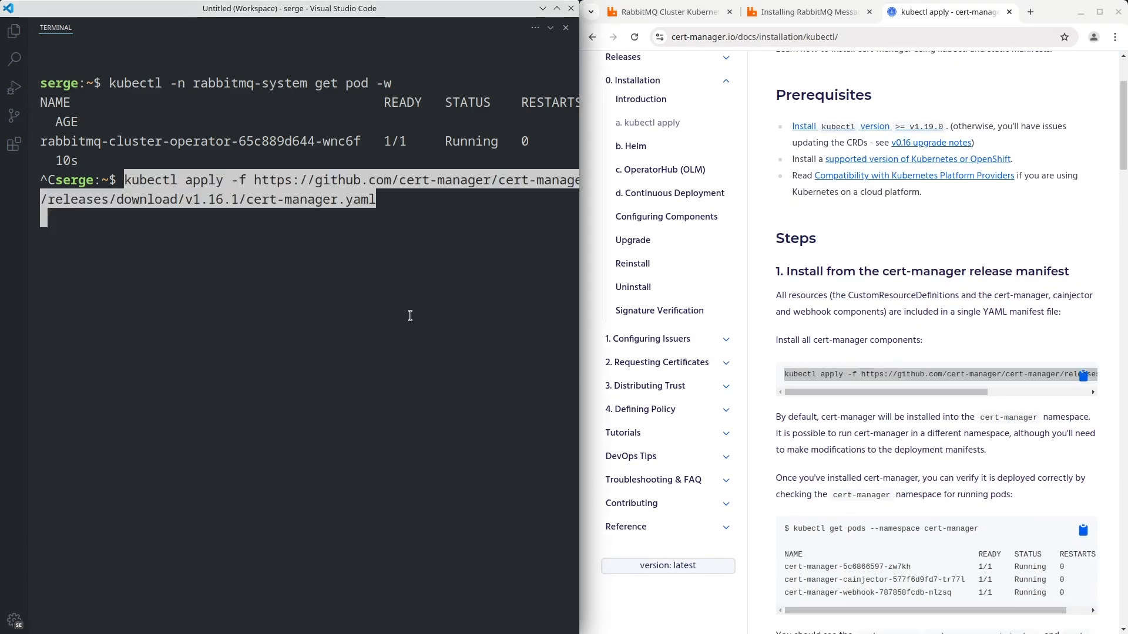
{"action": "key", "text": "Return"}
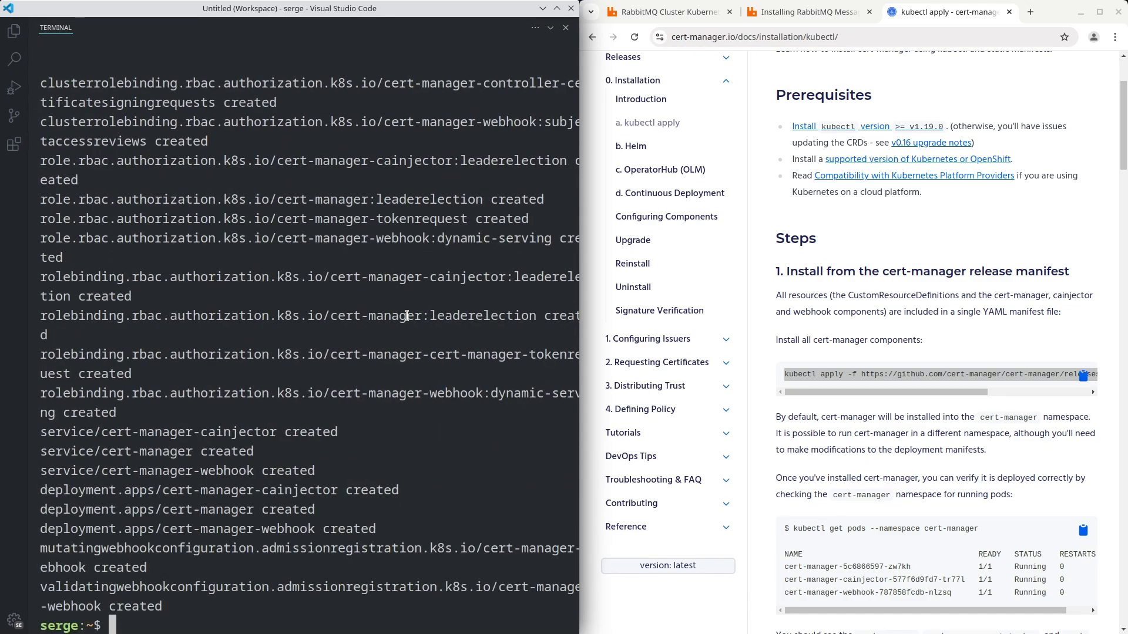
Check the cert-manager namespace pods, then return to the Topology Operator guide.
{"action": "type", "text": "kubectl -n cert-manager get pod -w"}
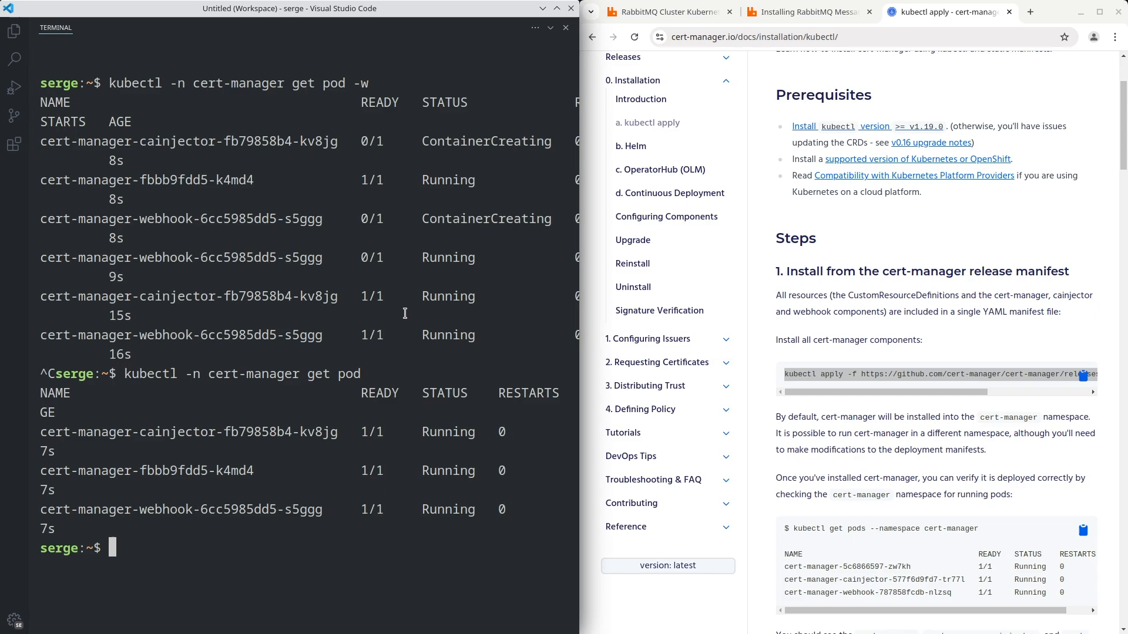
{"action": "mouse_move", "coordinate": [589, 203]}
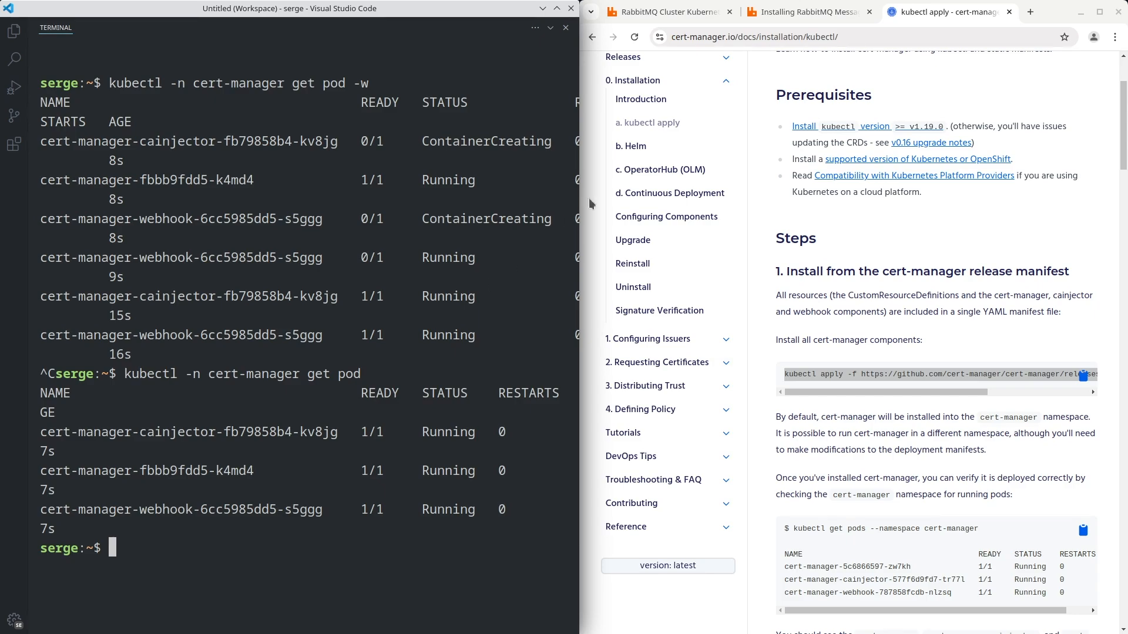
{"action": "left_click", "coordinate": [806, 12]}
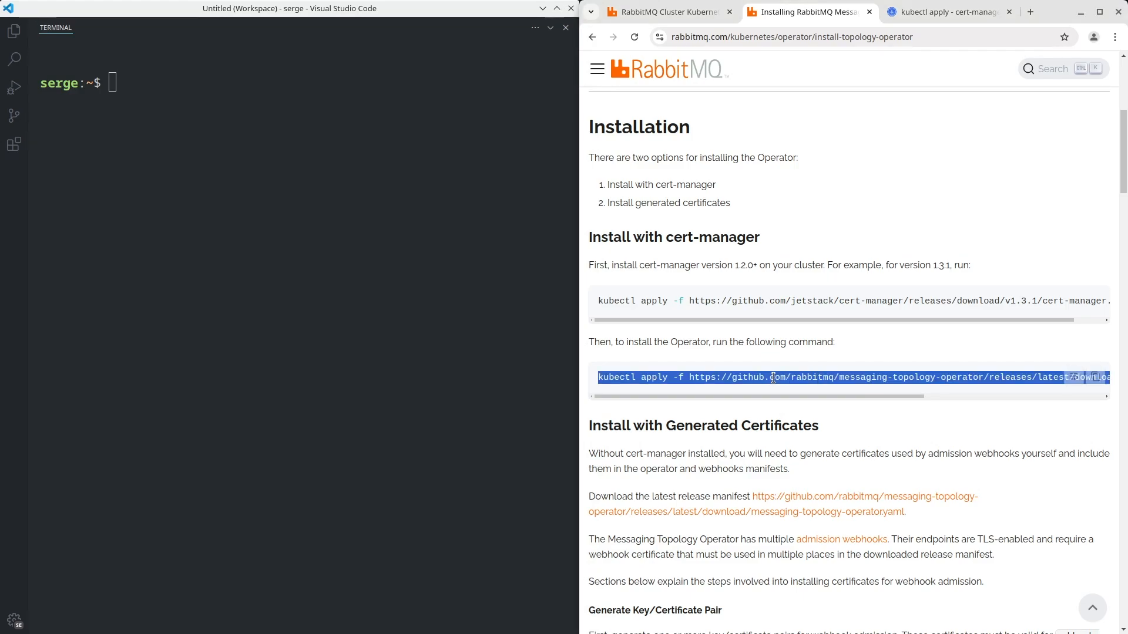
Pick up the Messaging Topology Operator install command from the guide.
{"action": "key", "text": "Return"}
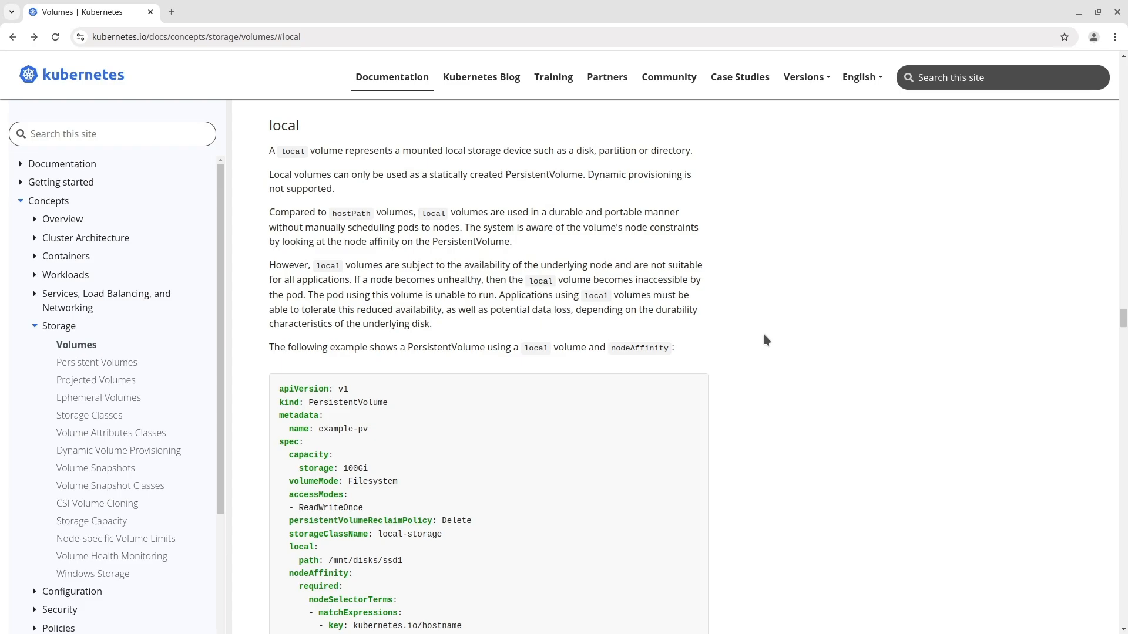
Read the local volume PersistentVolume example and return to the storage class file.
{"action": "scroll", "scroll_direction": "down", "scroll_amount": 3}
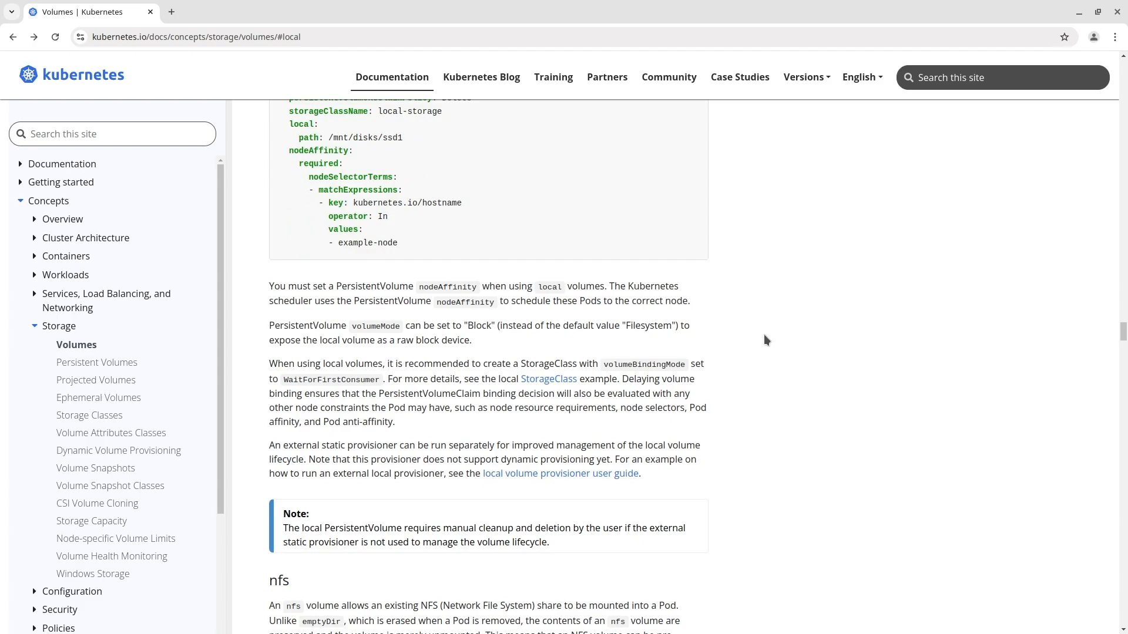
{"action": "left_click", "coordinate": [549, 379]}
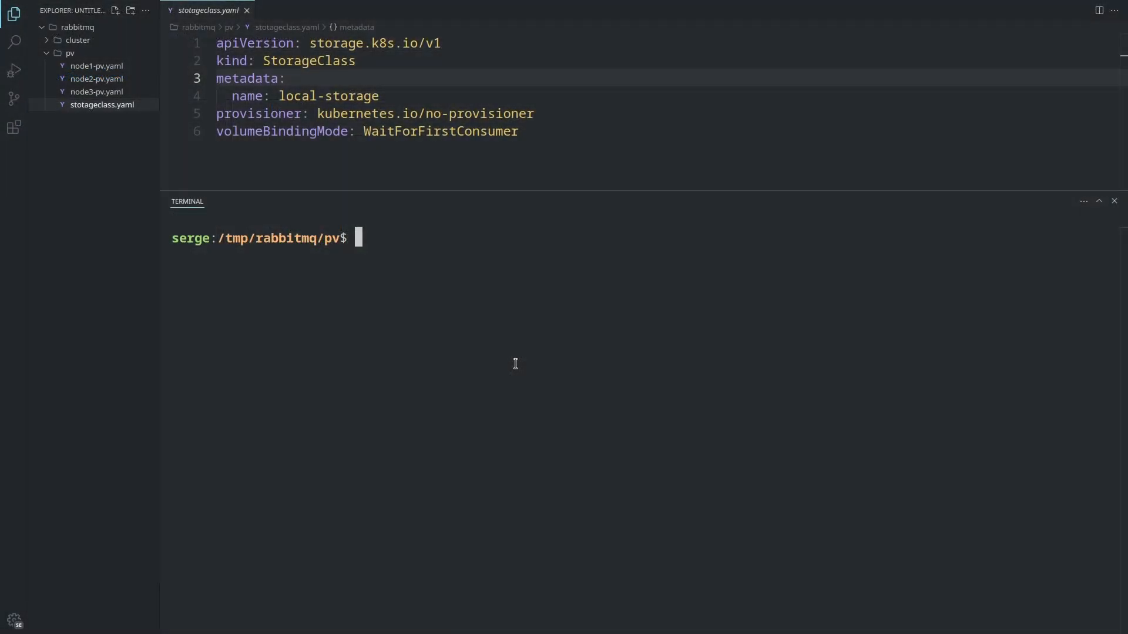
Apply stotageclass.yaml to create the local-storage StorageClass on the cluster.
{"action": "type", "text": "kubectl apply -f stotageclass.yaml"}
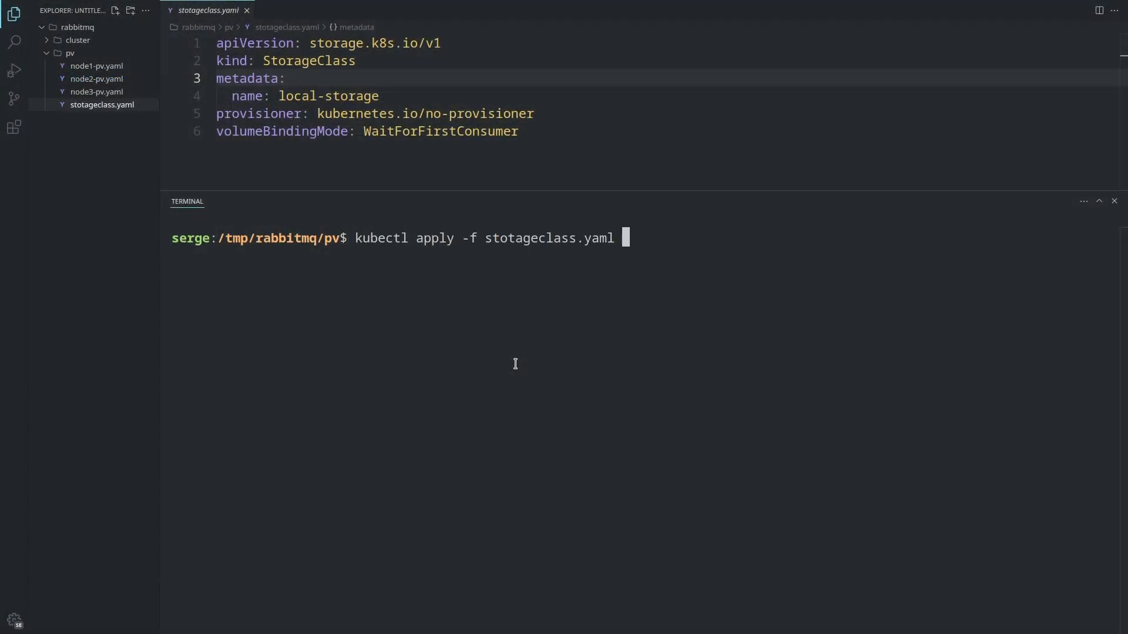
{"action": "key", "text": "Return"}
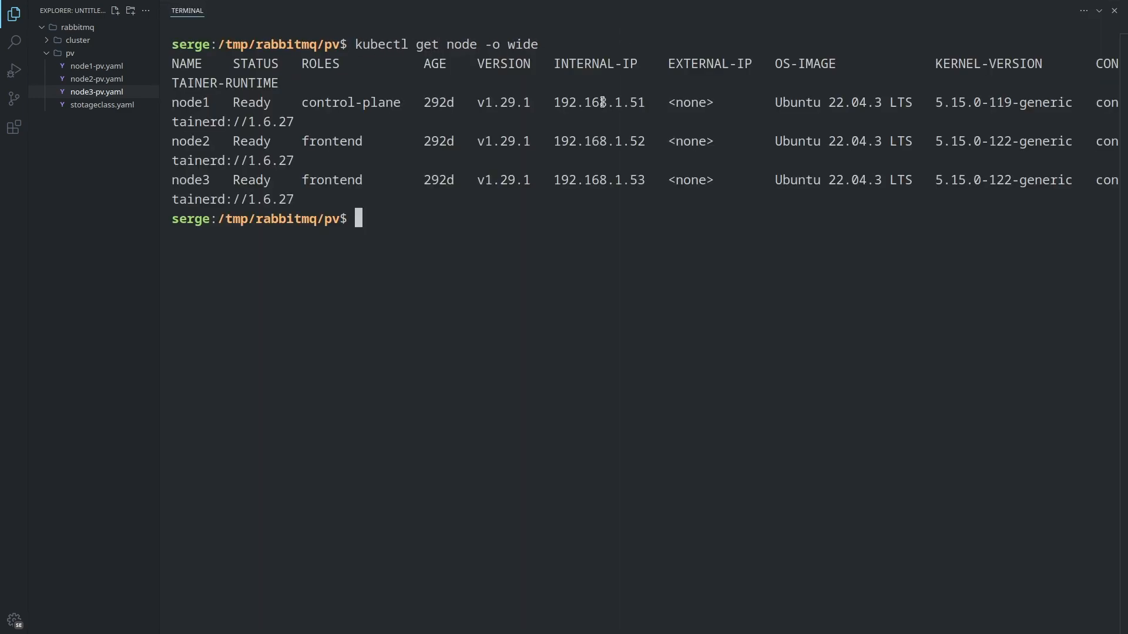
{"action": "type", "text": "ssh vagrant@192.168.1.51 \"sudo mkdir /mnt/pv-rabbitmq\""}
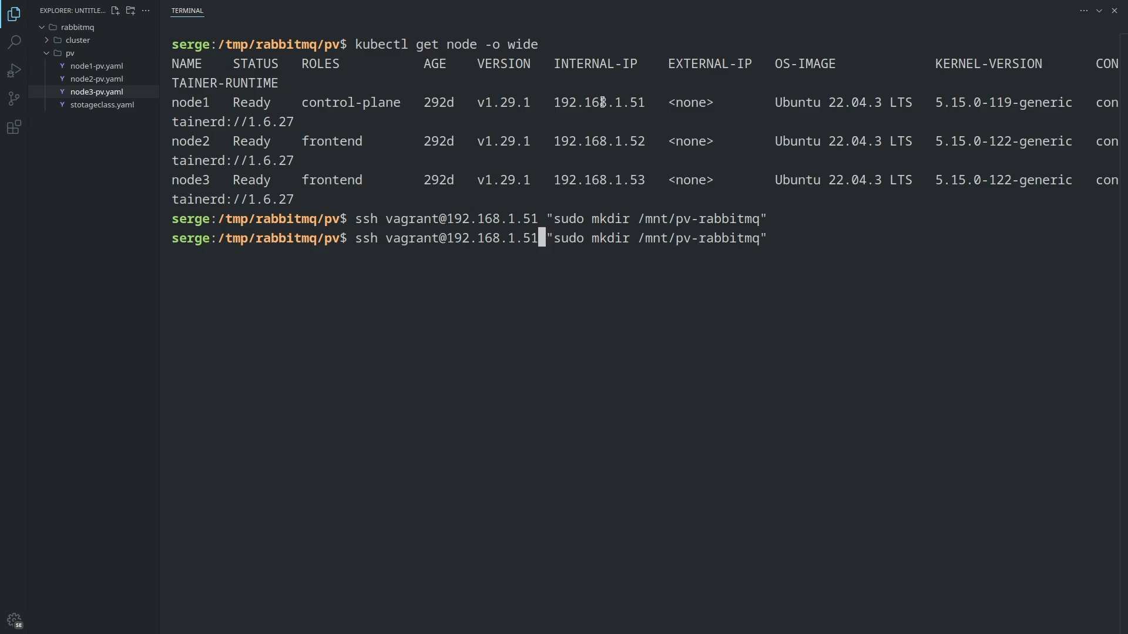
{"action": "key", "text": "Return"}
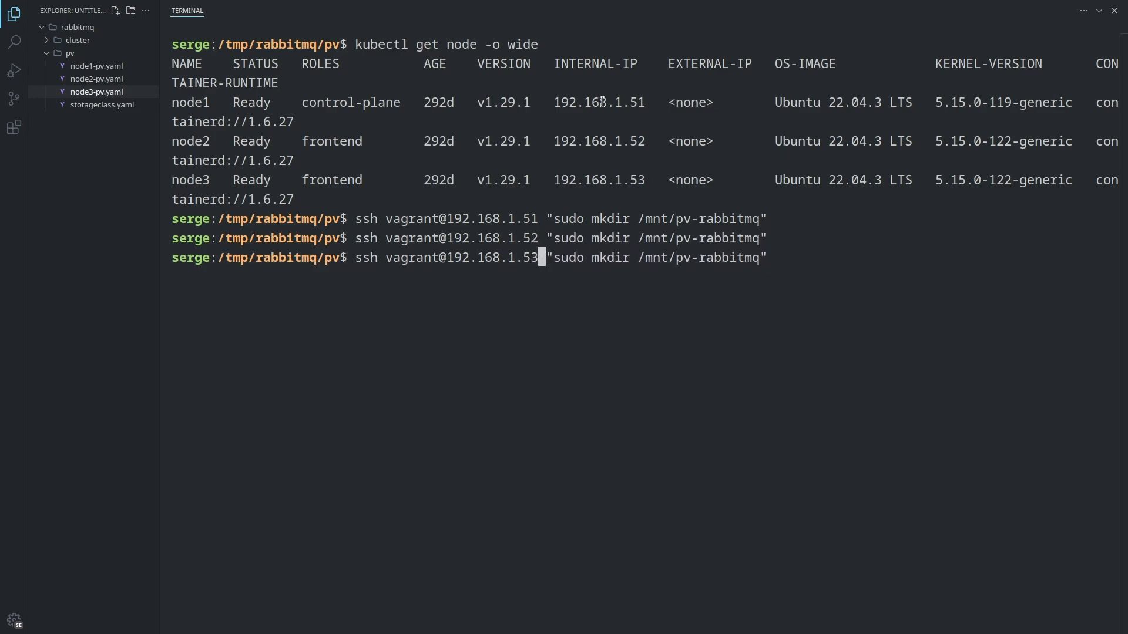
{"action": "type", "text": "clear"}
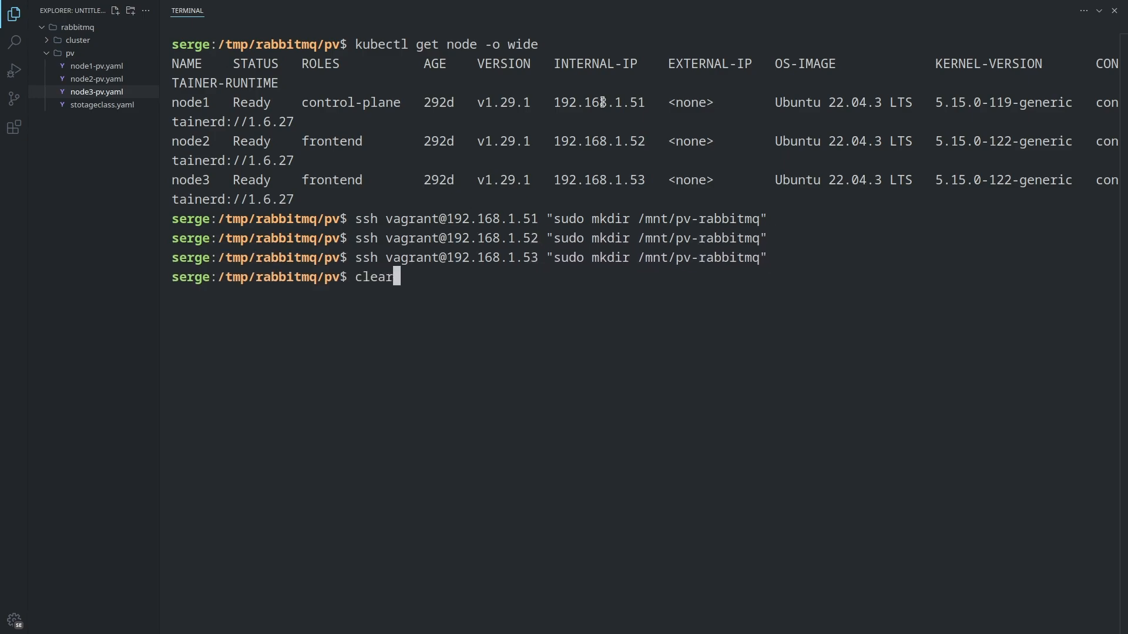
{"action": "key", "text": "Return"}
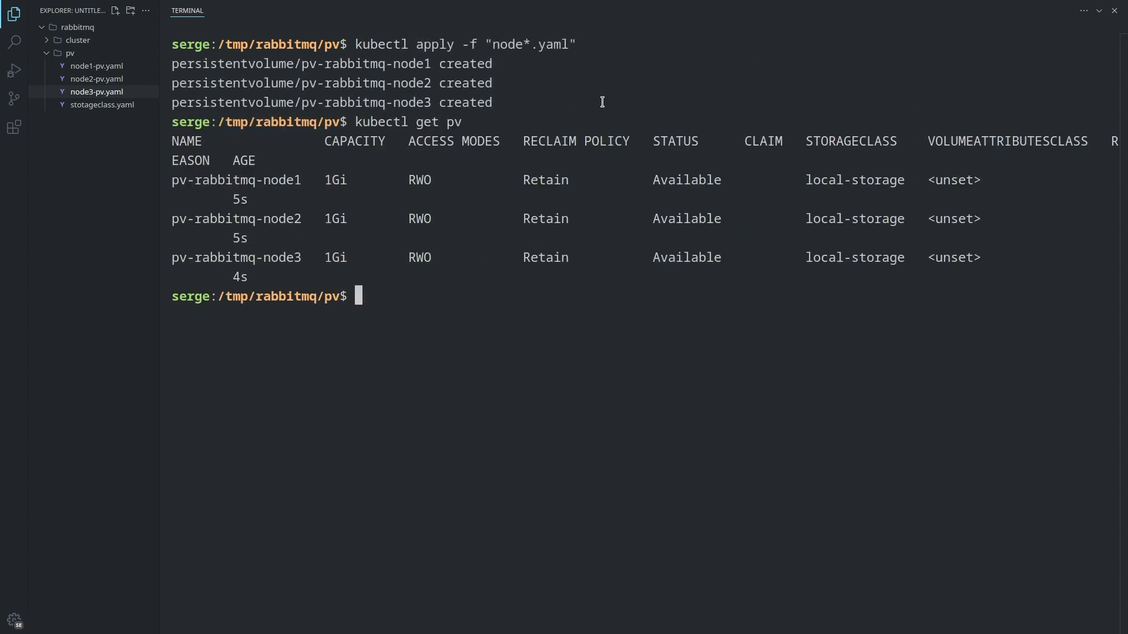
Bring up the RabbitmqCluster manifest with 3 replicas and local-storage persistence.
{"action": "left_click", "coordinate": [113, 66]}
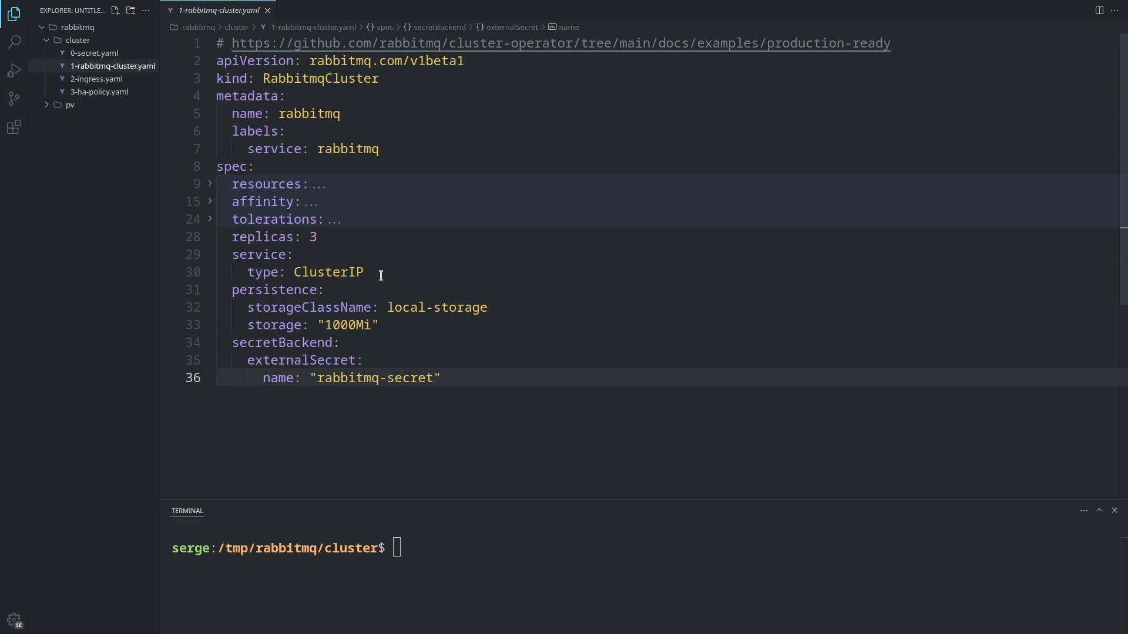
Review and refold the tolerations, affinity and resources blocks of 1-rabbitmq-cluster.yaml.
{"action": "left_click", "coordinate": [209, 220]}
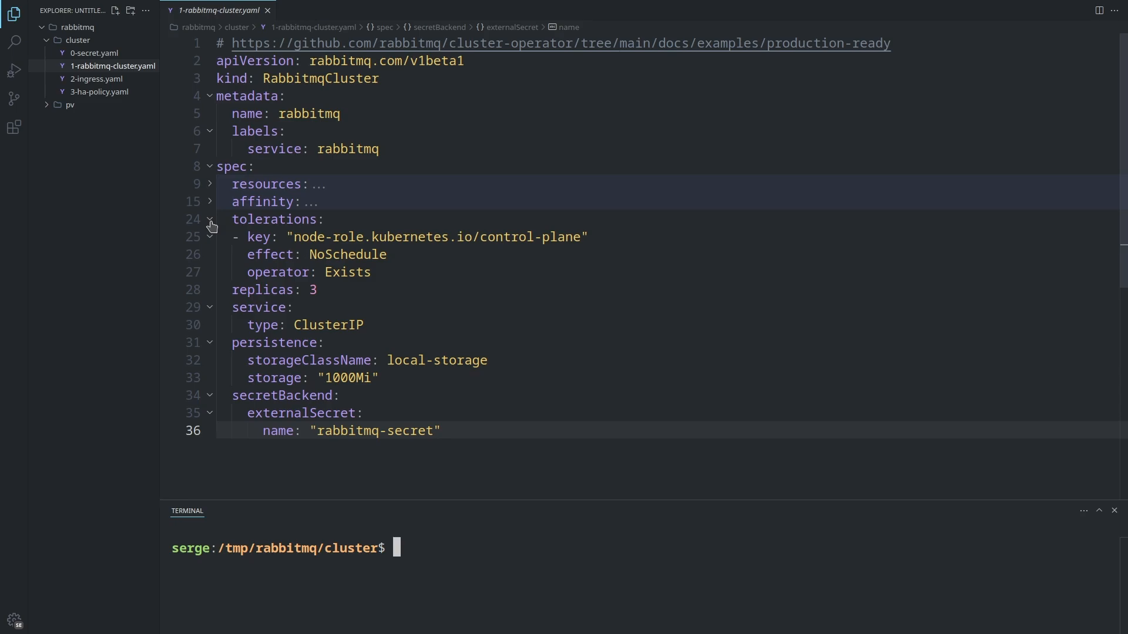
{"action": "left_click", "coordinate": [209, 201]}
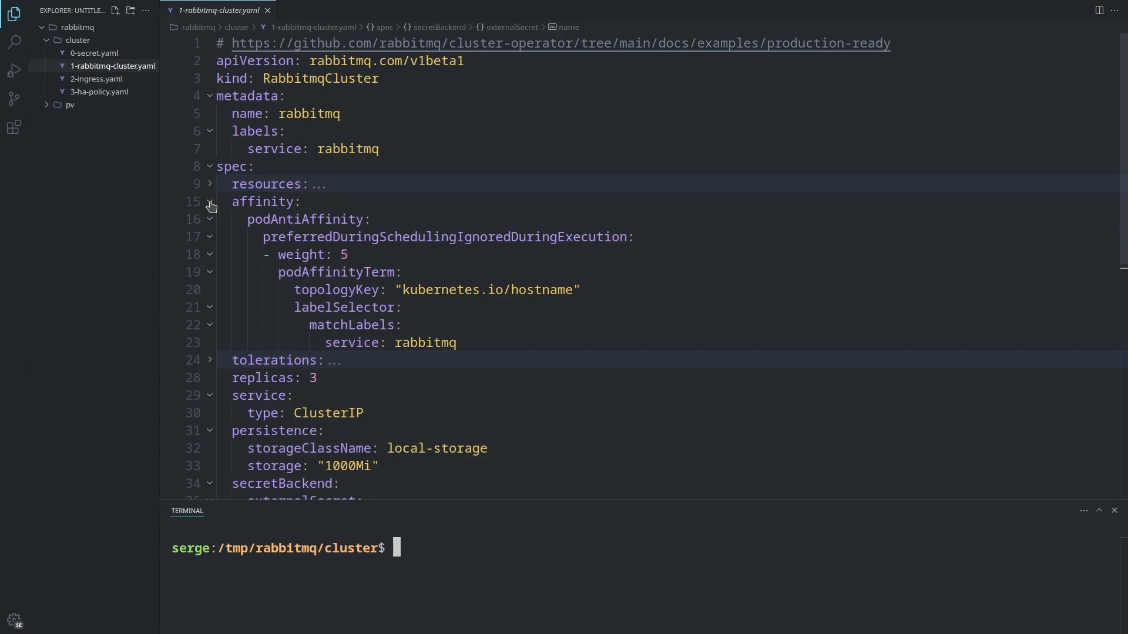
{"action": "left_click", "coordinate": [211, 183]}
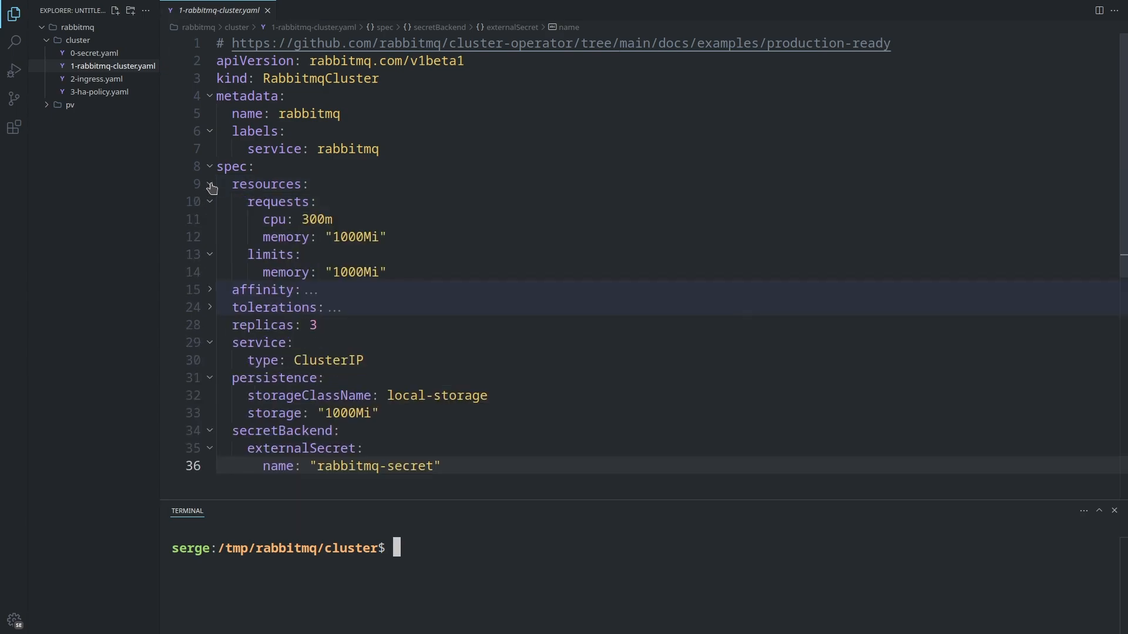
{"action": "left_click", "coordinate": [210, 184]}
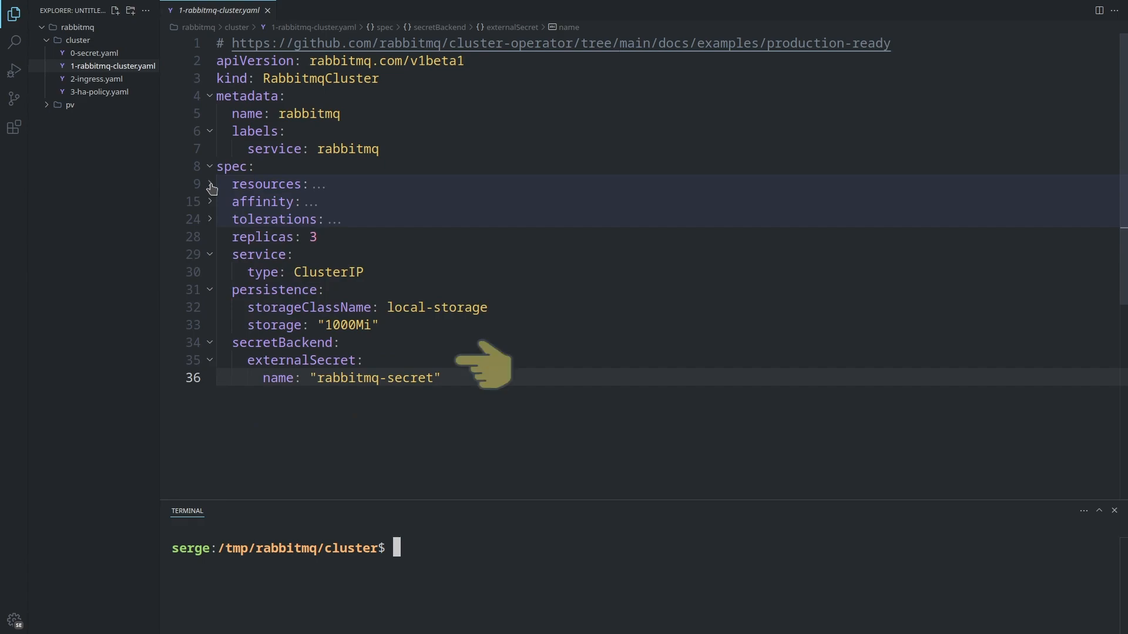
Review 0-secret.yaml, then show 2-ingress.yaml routing rabbitmq.example.com to port 15672.
{"action": "left_click", "coordinate": [94, 53]}
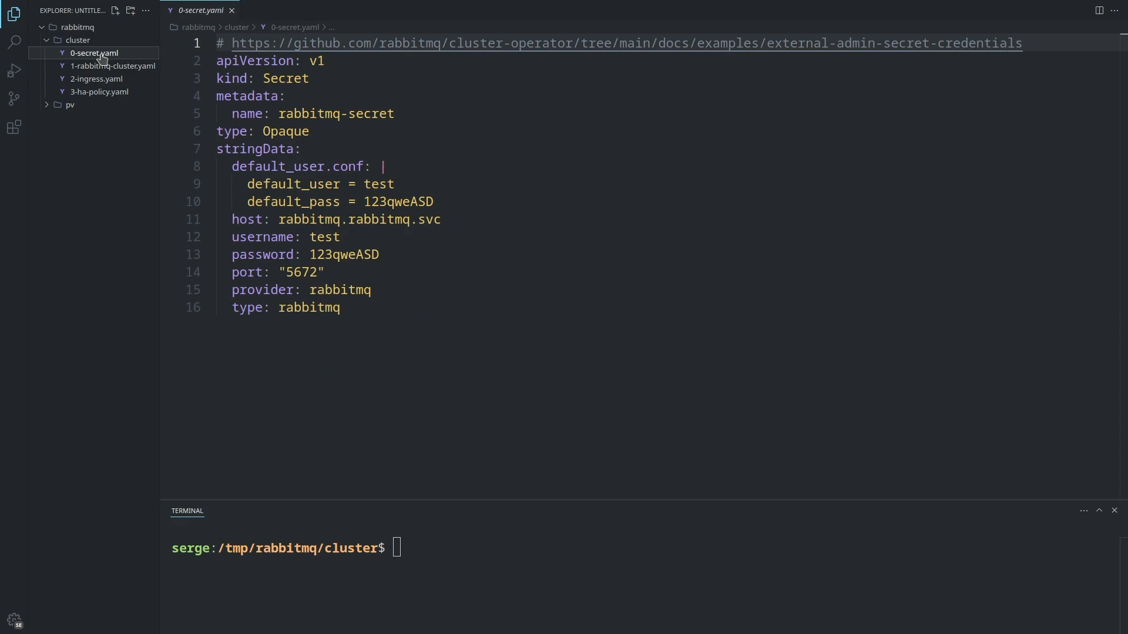
{"action": "mouse_move", "coordinate": [104, 59]}
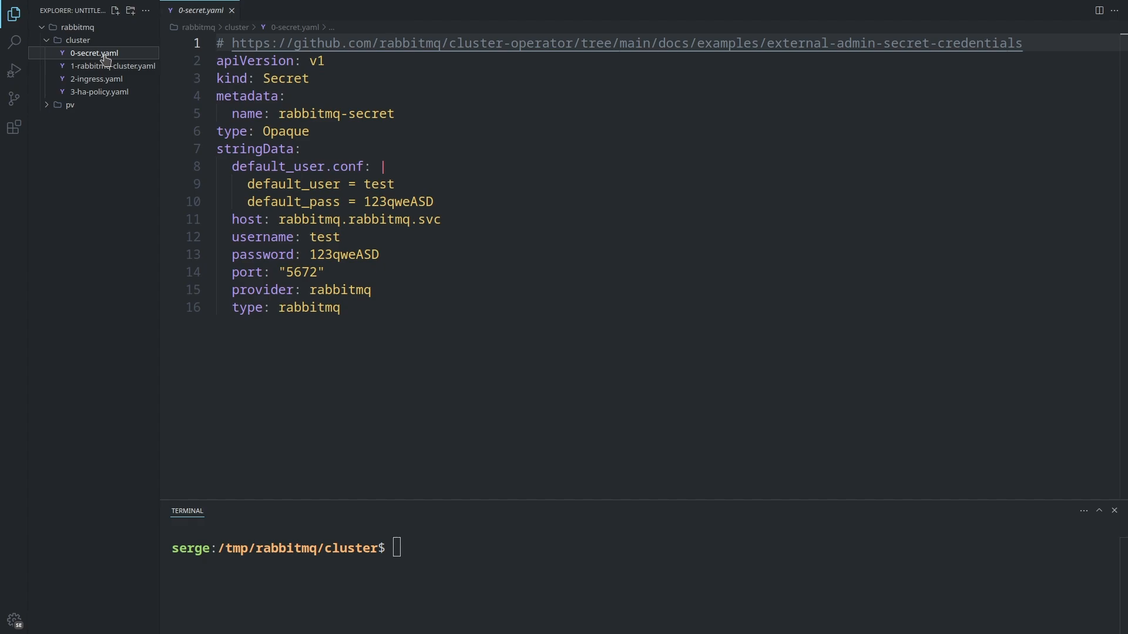
{"action": "left_click", "coordinate": [95, 79]}
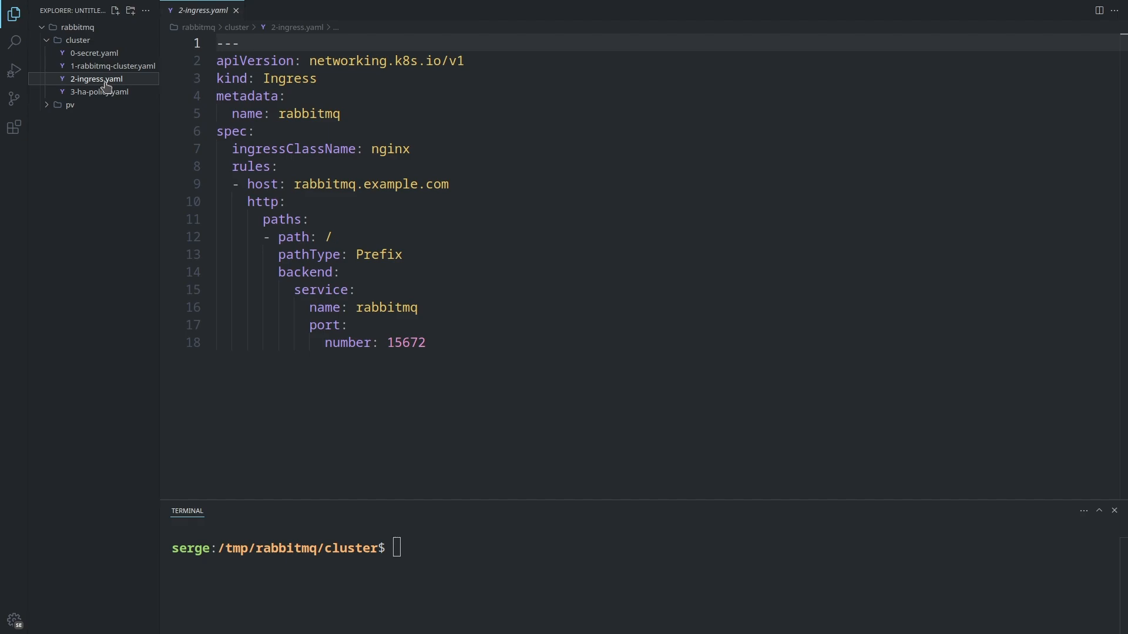
{"action": "left_click", "coordinate": [100, 92]}
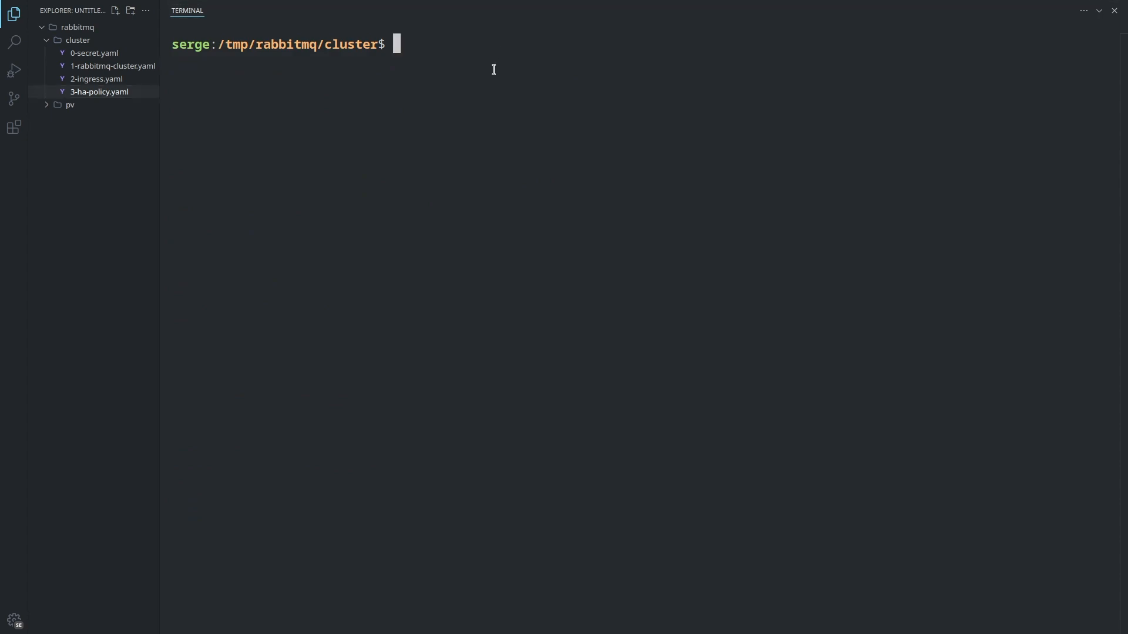
Create the rabbitmq namespace and apply the secret and RabbitMQ cluster manifests with kubectl.
{"action": "type", "text": "kubectl create ns rabbitmq"}
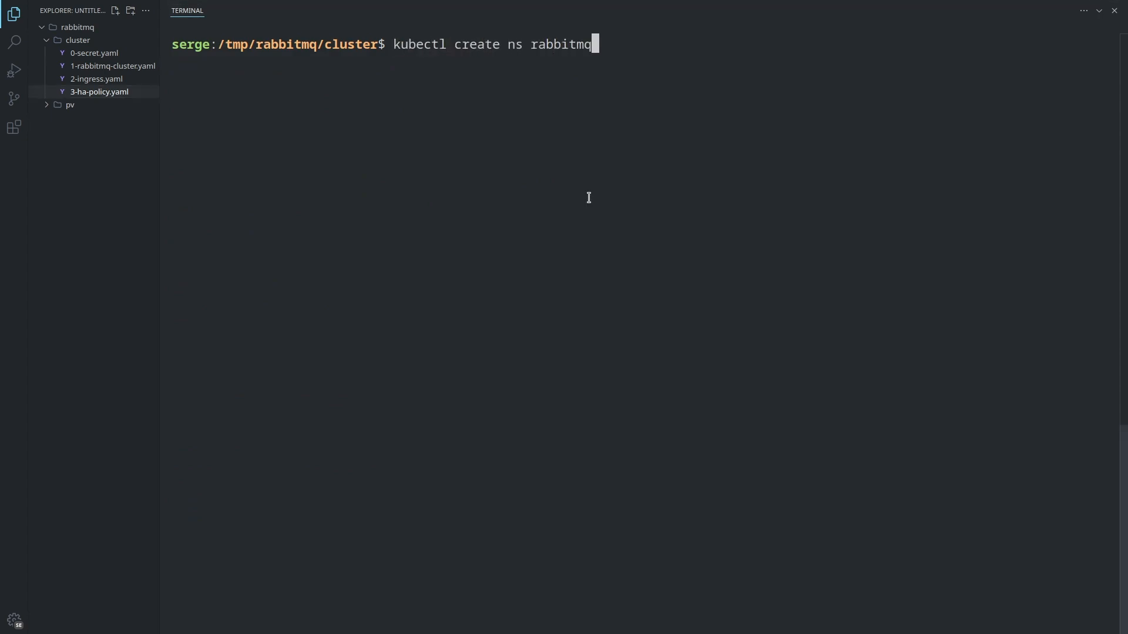
{"action": "key", "text": "Return"}
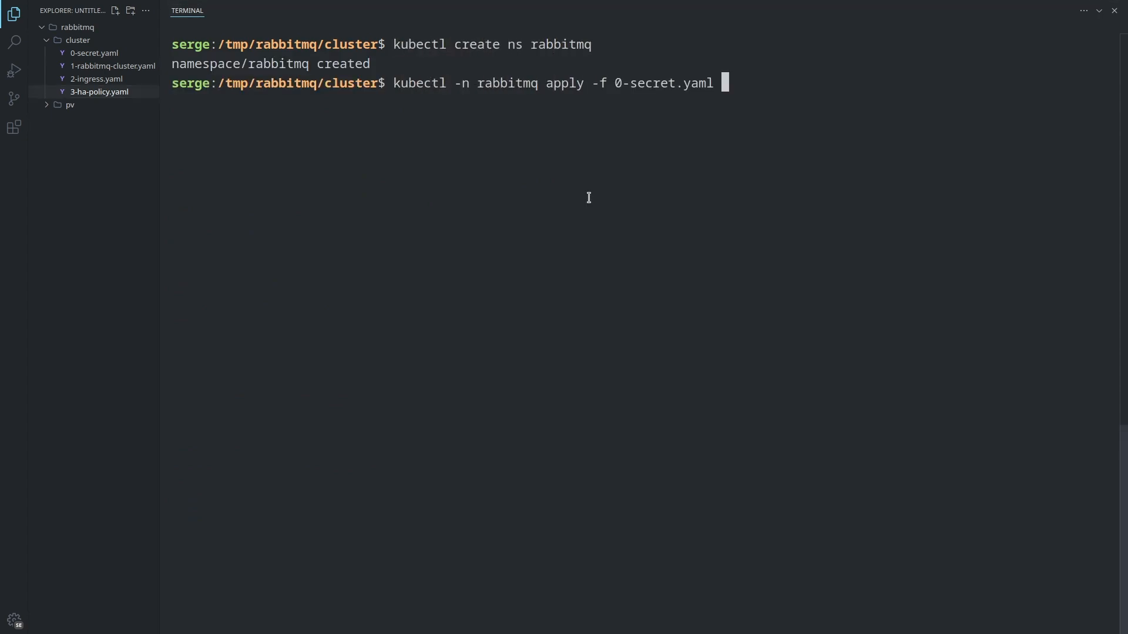
{"action": "key", "text": "Return"}
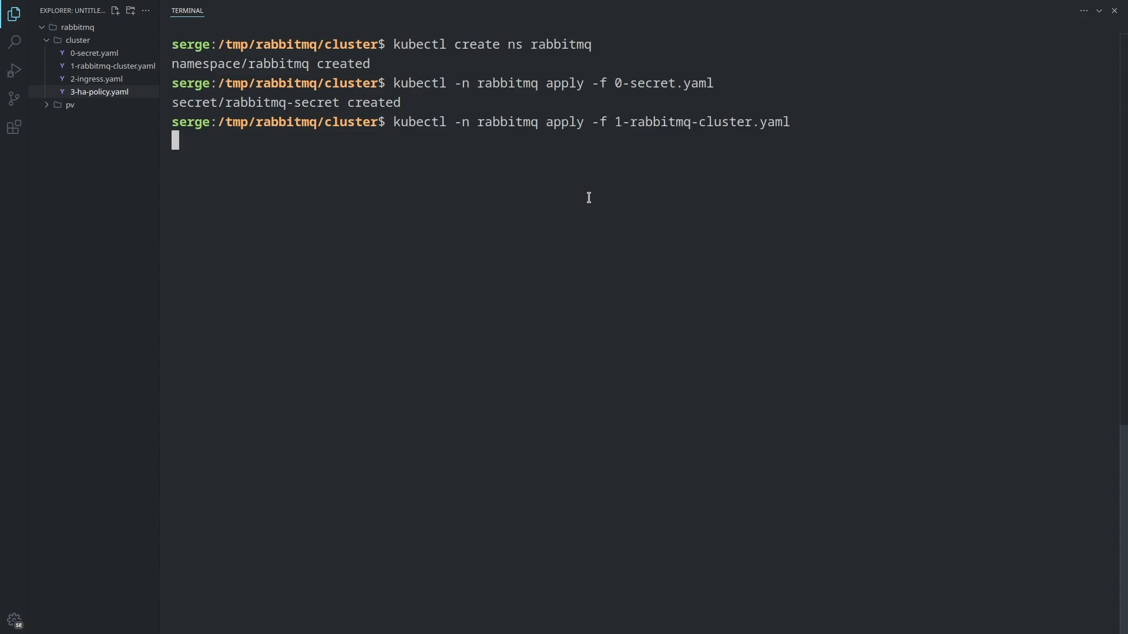
{"action": "key", "text": "Return"}
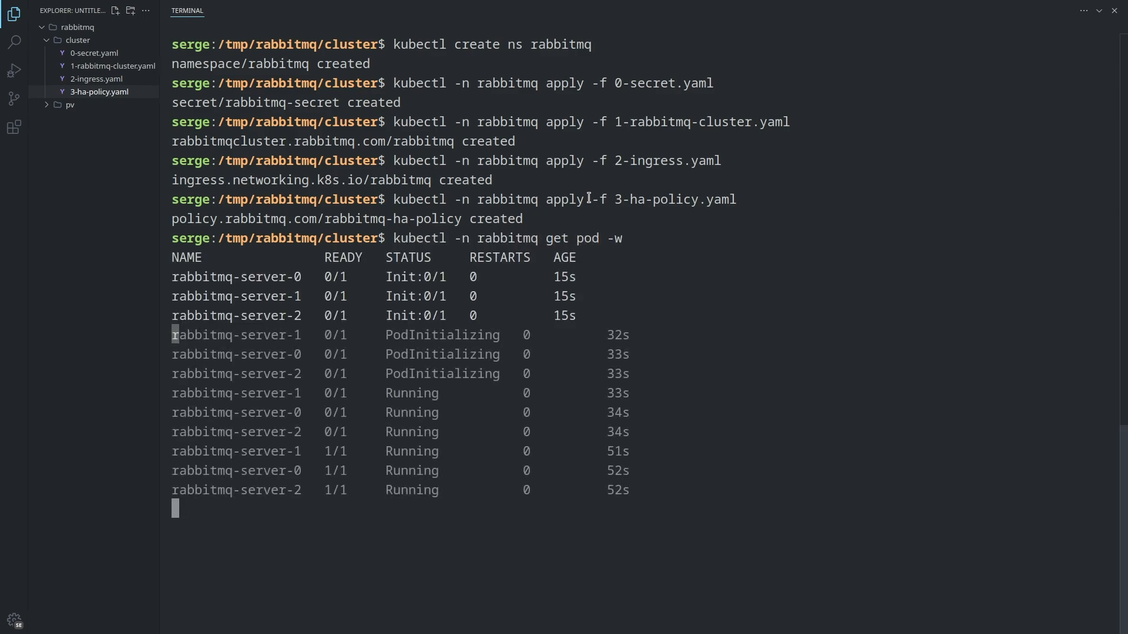
Clear the terminal and add rabbitmq.example.com to the local hosts file via sudo tee.
{"action": "type", "text": "cl"}
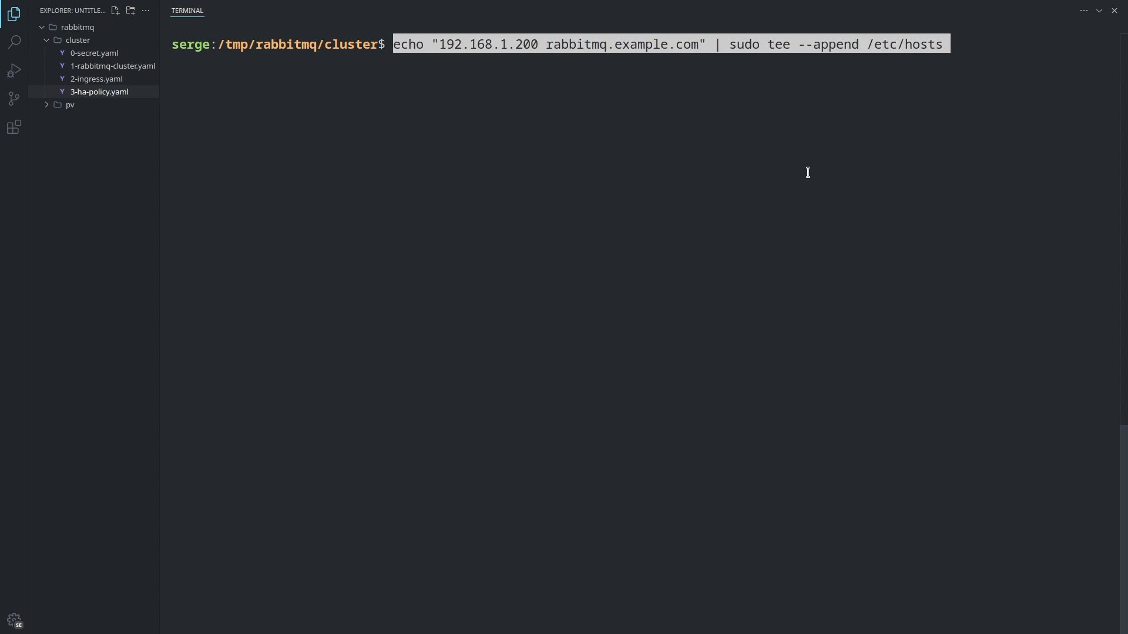
{"action": "key", "text": "Return"}
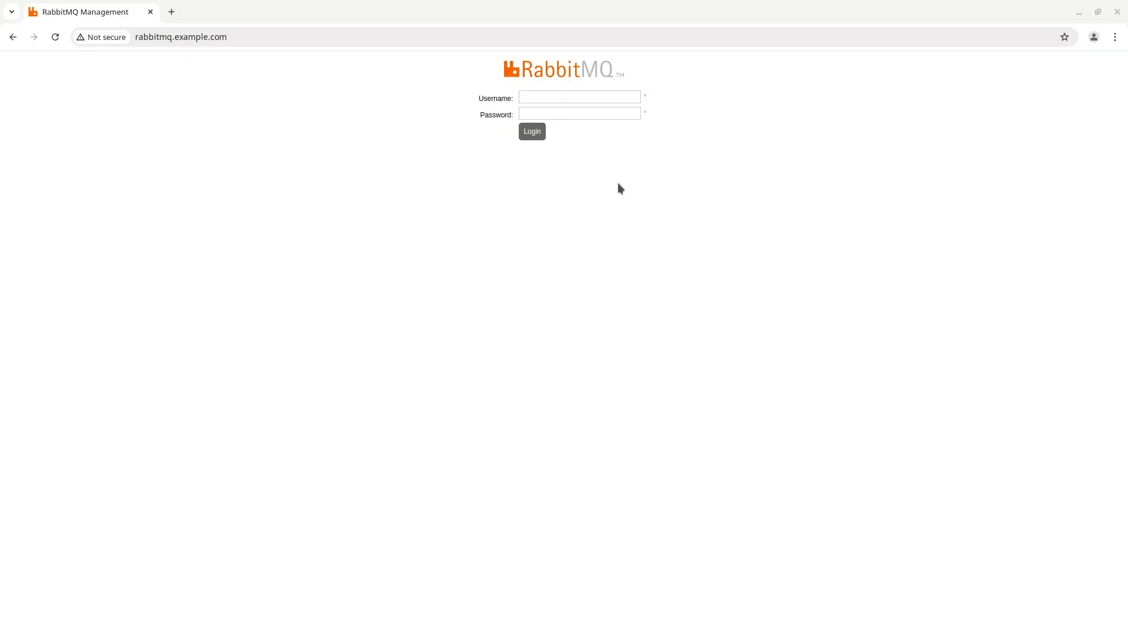
Log in as test, confirm three cluster nodes, and view rabbitmq-ha-policy under Admin > Policies.
{"action": "type", "text": "test"}
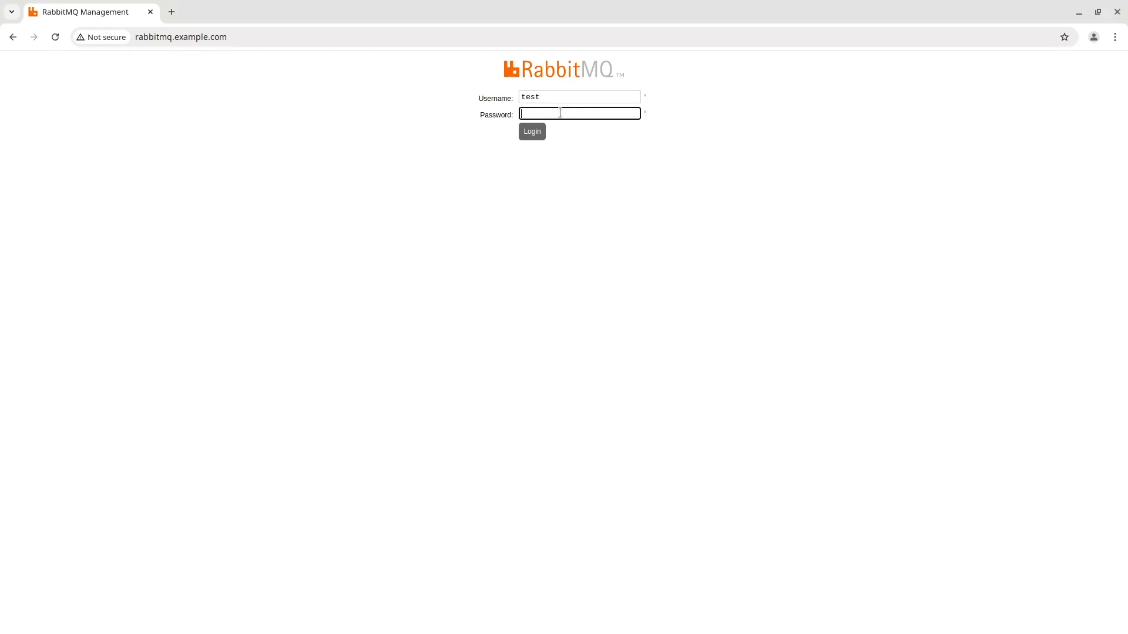
{"action": "left_click", "coordinate": [531, 131]}
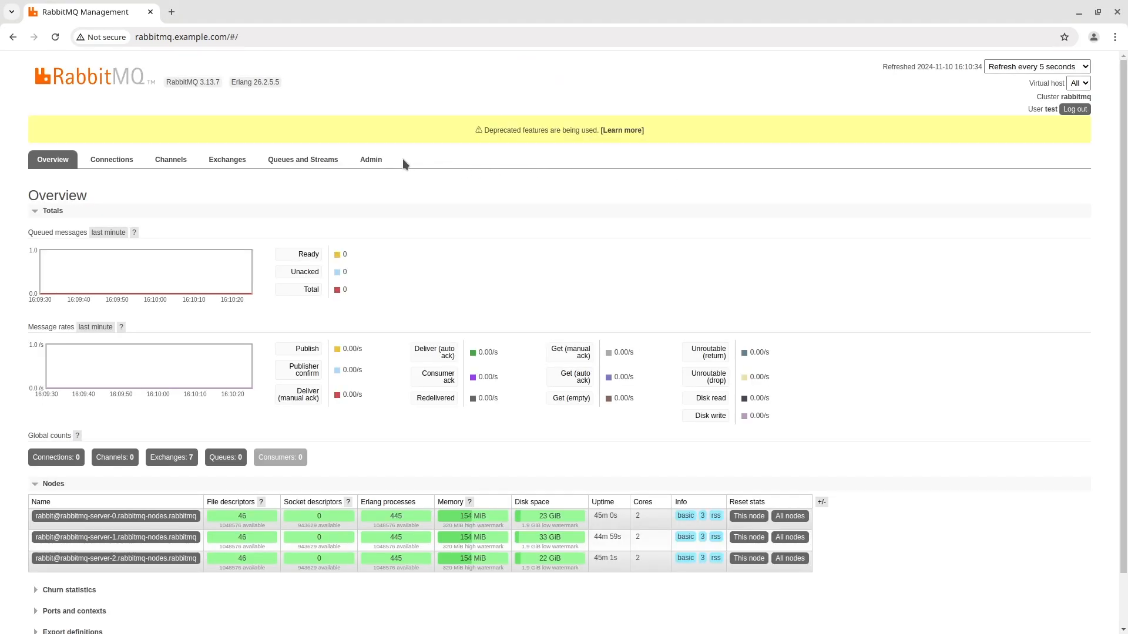
{"action": "left_click", "coordinate": [370, 158]}
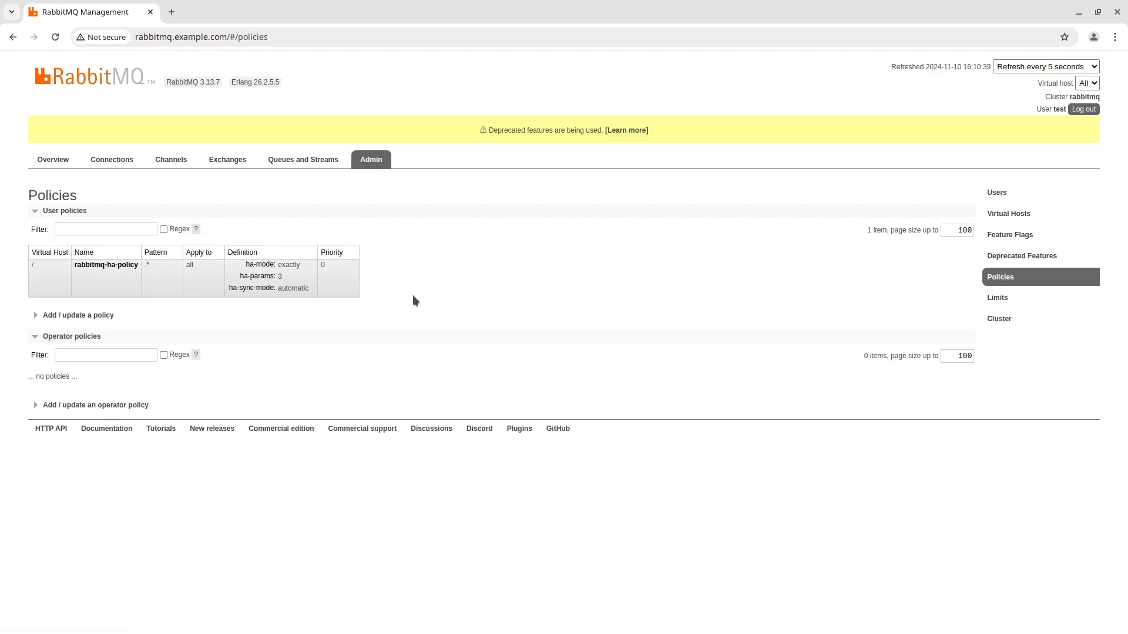
{"action": "left_click", "coordinate": [302, 158]}
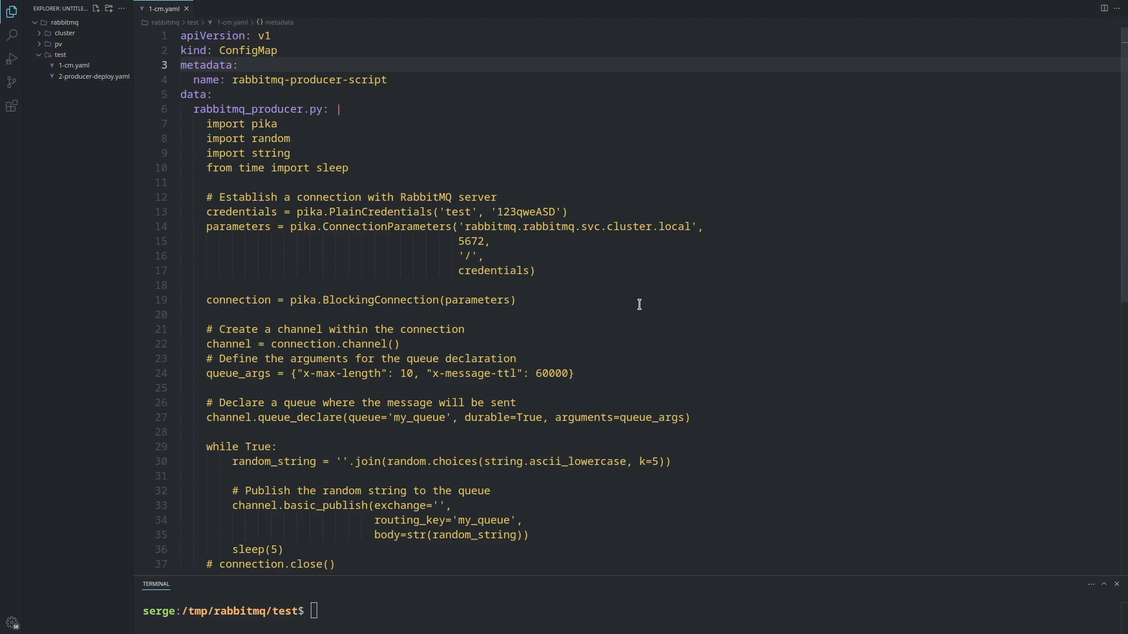
Review 2-producer-deploy.yaml and start the producer with kubectl apply -f.
{"action": "left_click", "coordinate": [94, 76]}
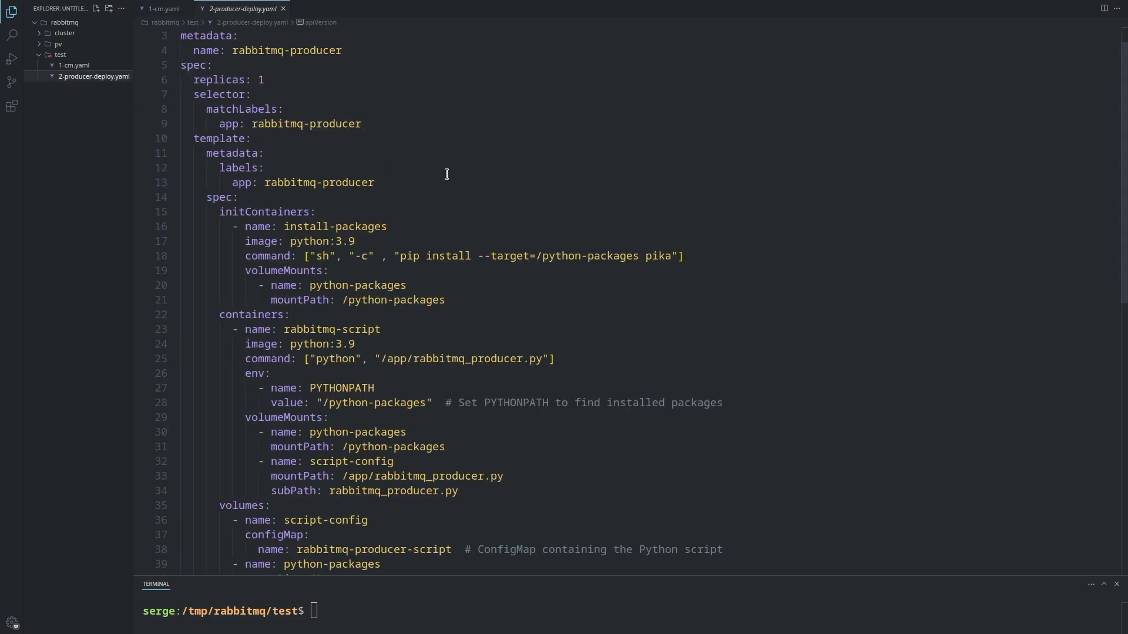
{"action": "mouse_move", "coordinate": [451, 524]}
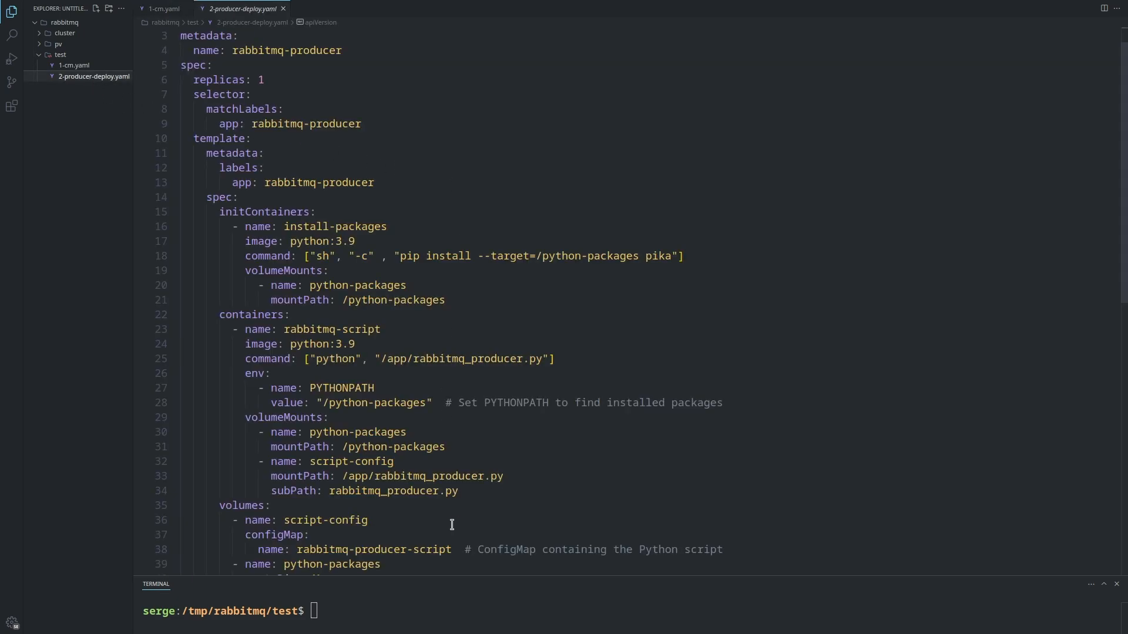
{"action": "type", "text": "kubectl apply -f ."}
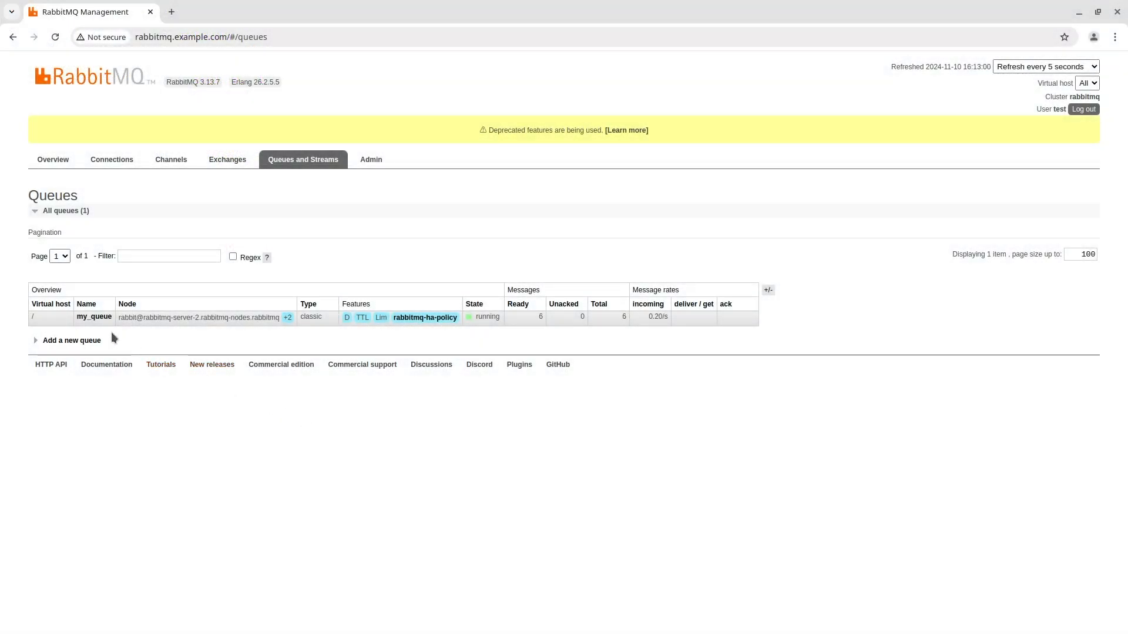
Inspect my_queue, fetch one test message, and refresh until 10 ready messages show mirrored across three nodes.
{"action": "left_click", "coordinate": [94, 316]}
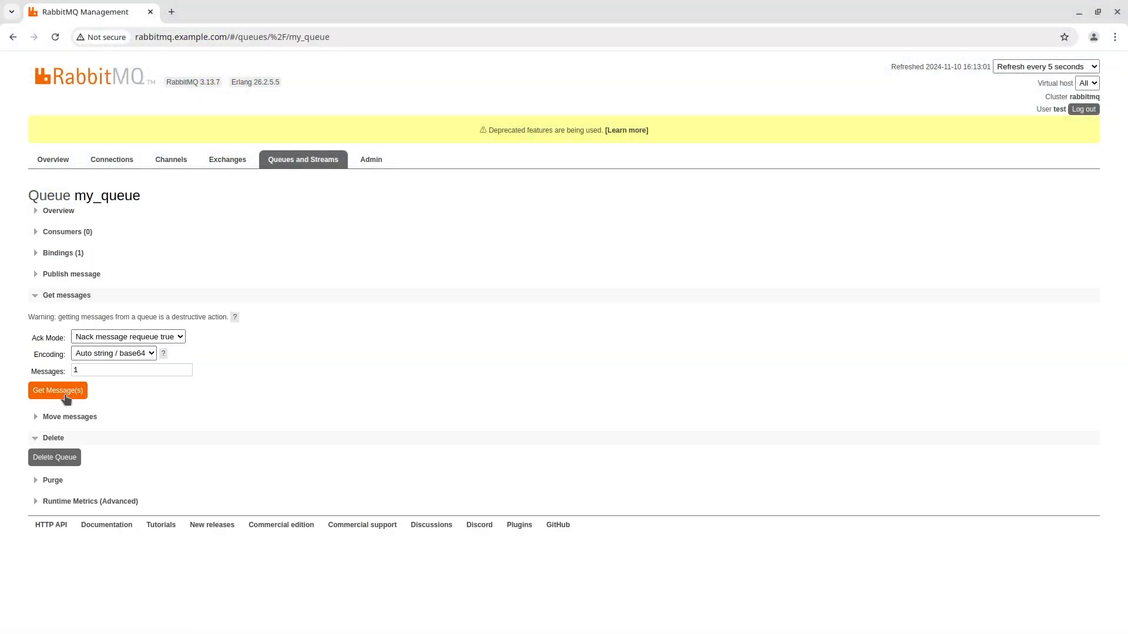
{"action": "left_click", "coordinate": [56, 390]}
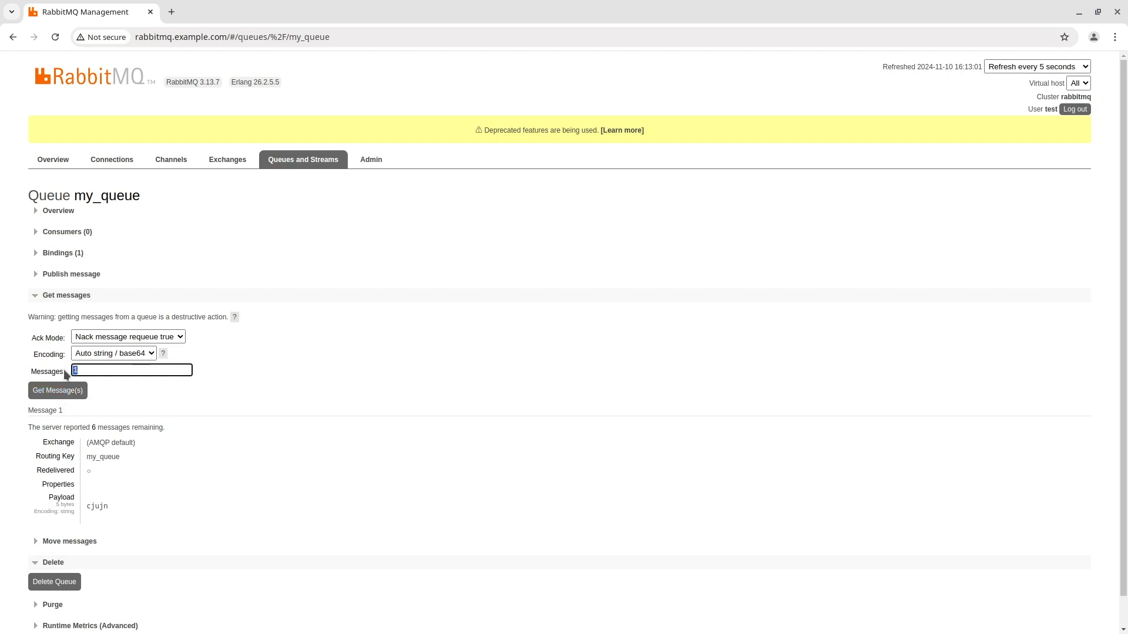
{"action": "left_click", "coordinate": [56, 390]}
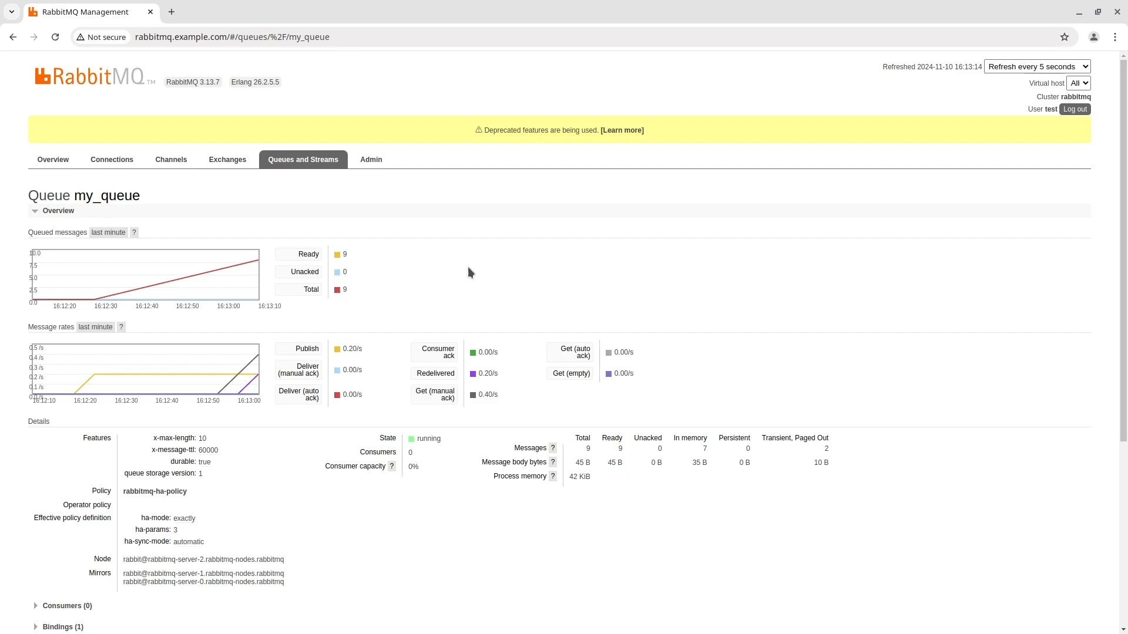
{"action": "left_click", "coordinate": [55, 36]}
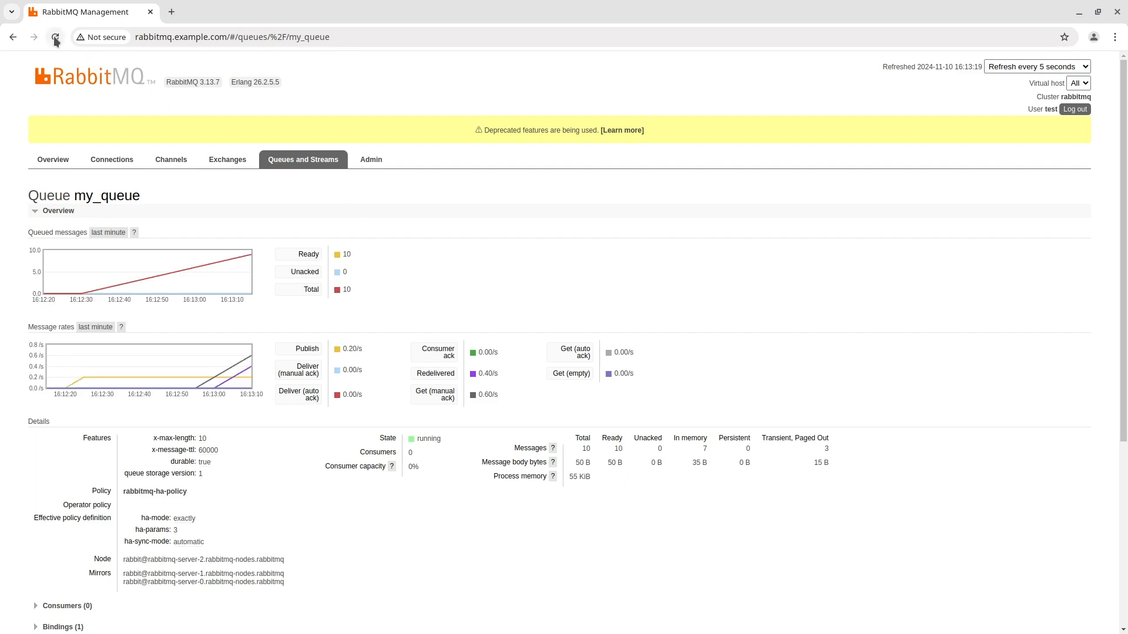
{"action": "left_click", "coordinate": [55, 37]}
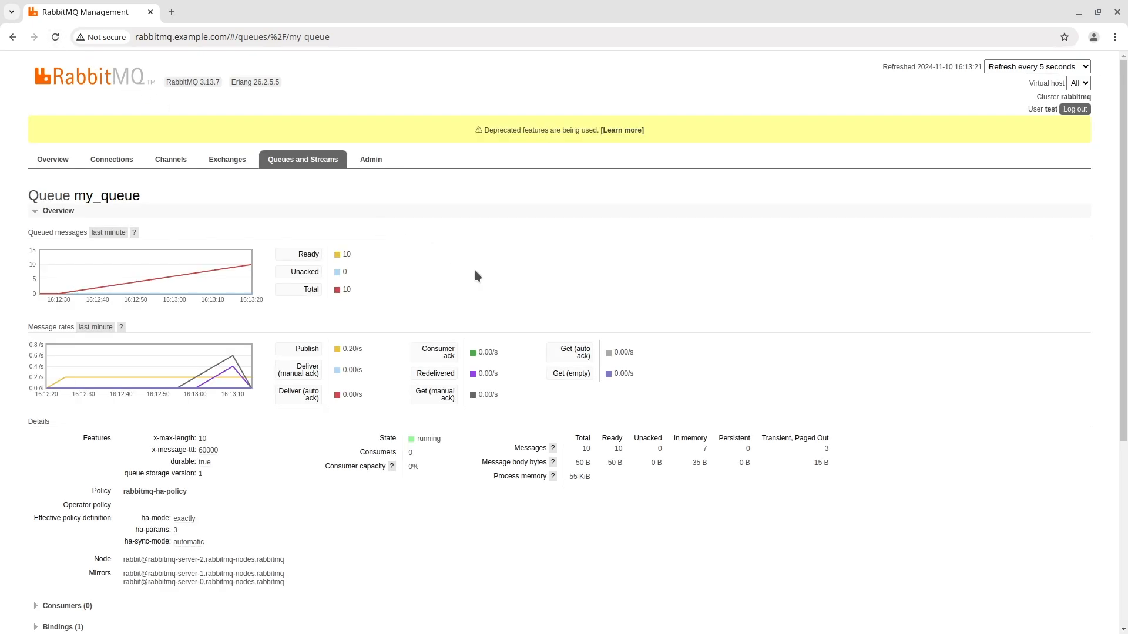